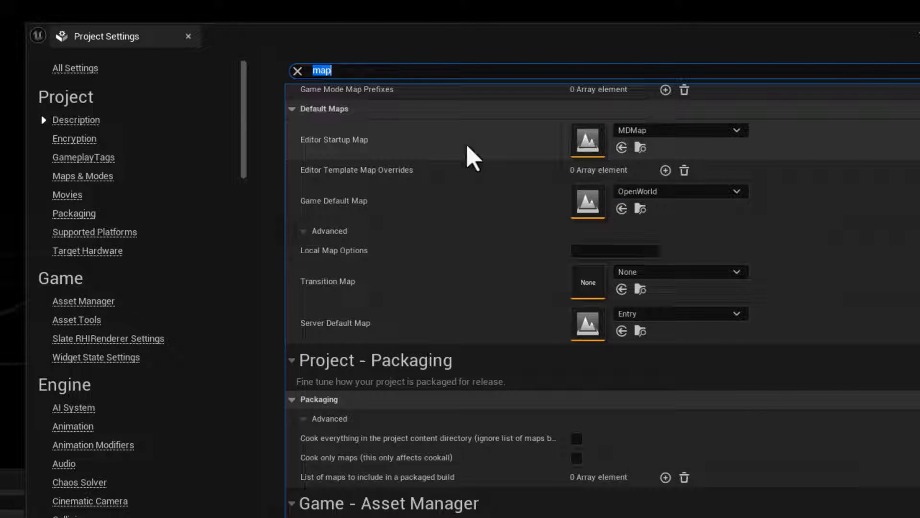
# Step: Preview the workflow: search alpha and Motion Design settings, enable the plugin and show the embedded sequence
pyautogui.write('alph')
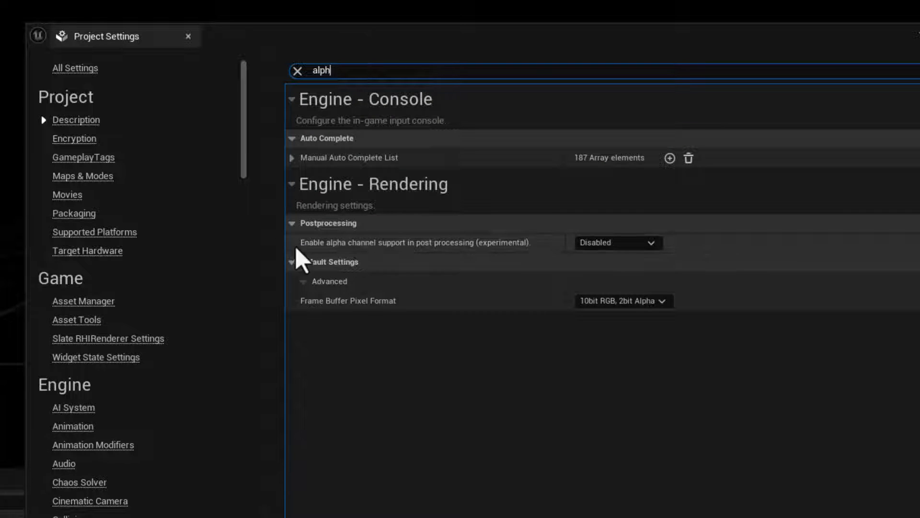
pyautogui.click(616, 242)
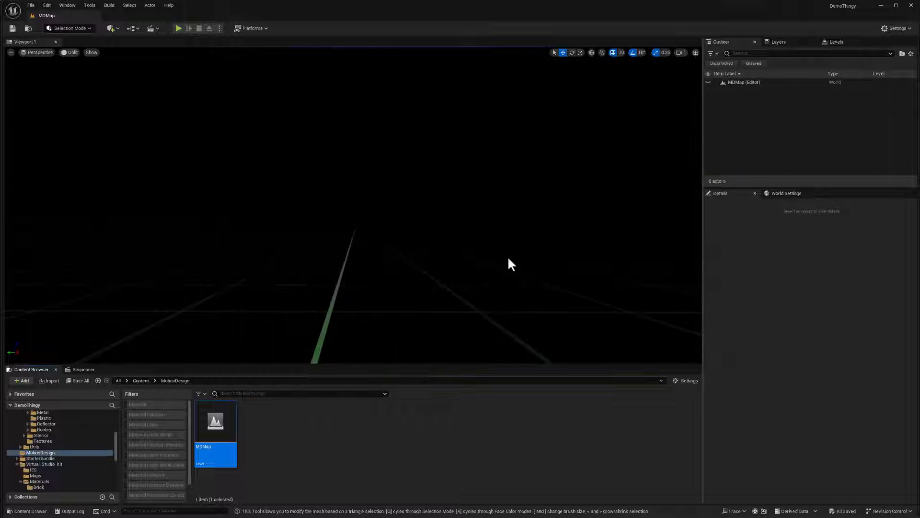
pyautogui.write('motion d')
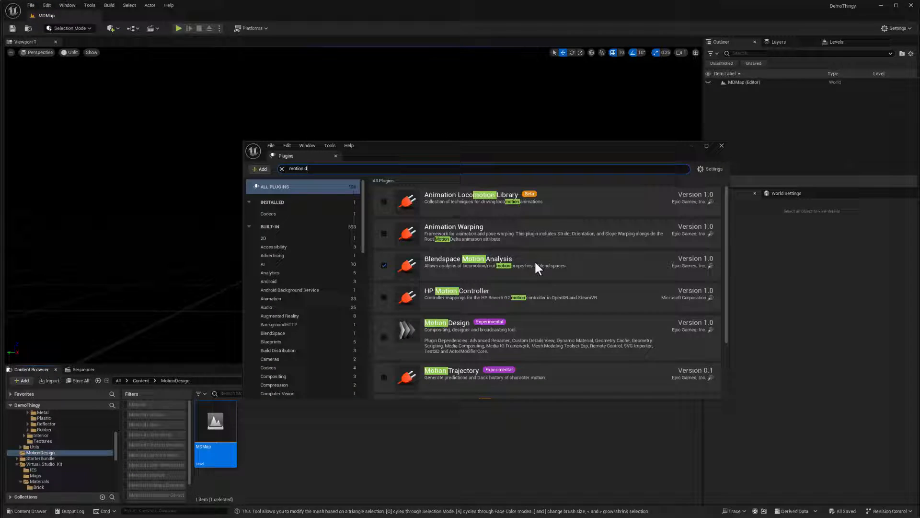
pyautogui.click(384, 336)
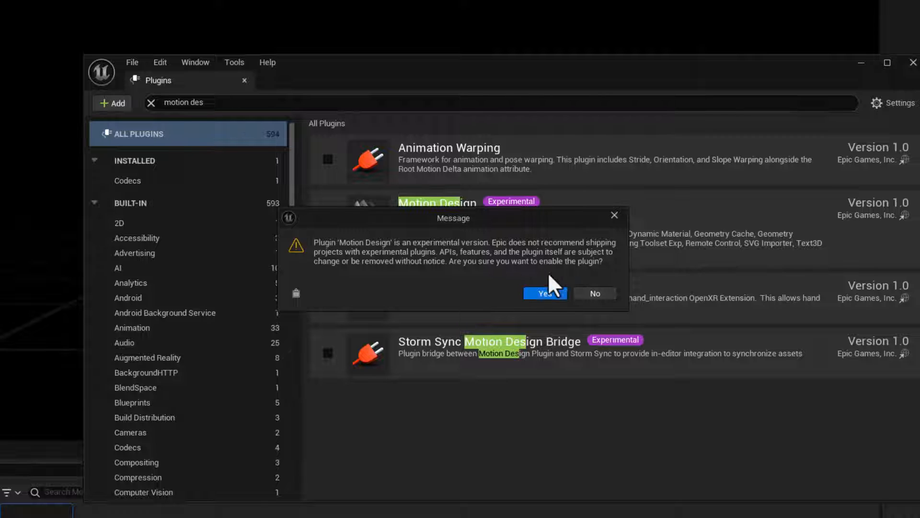
pyautogui.click(543, 294)
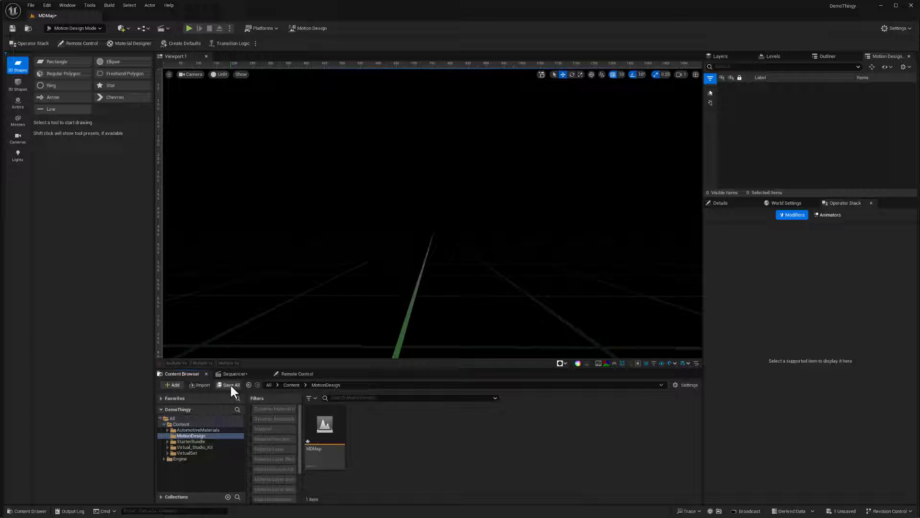
pyautogui.click(234, 373)
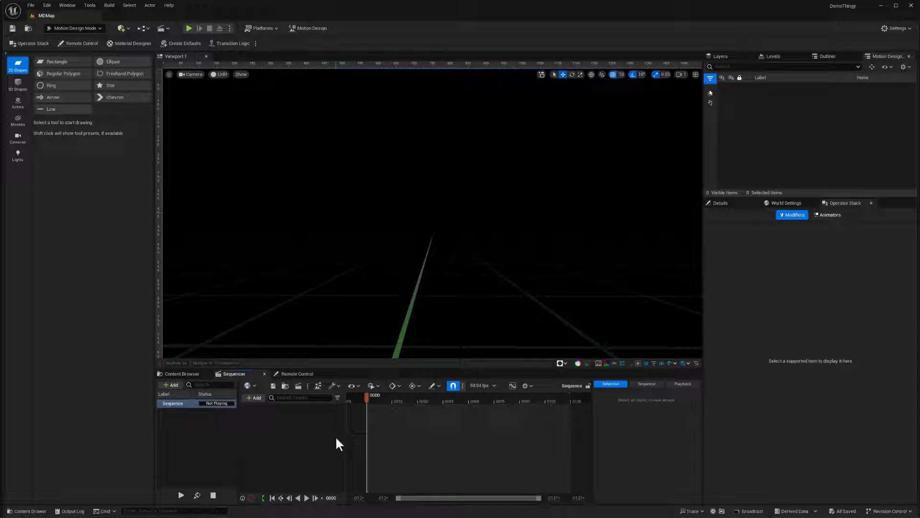
pyautogui.moveTo(308, 434)
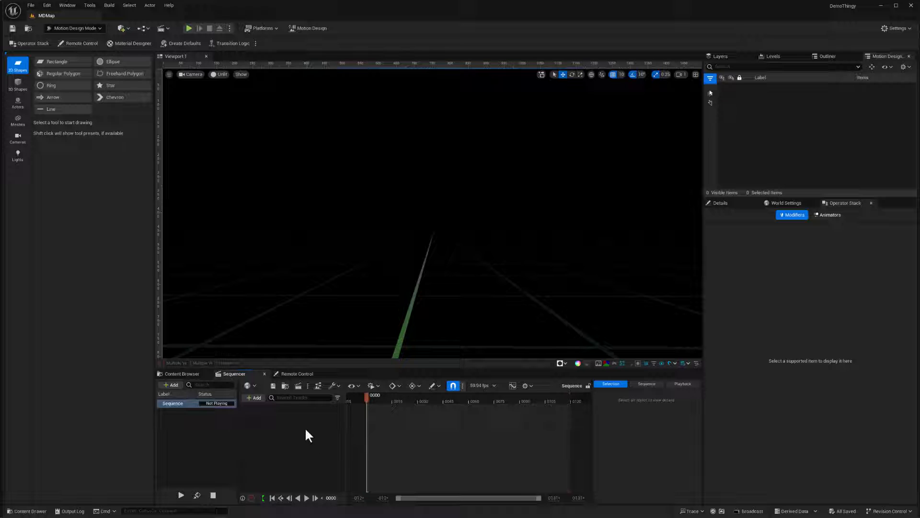
pyautogui.moveTo(311, 28)
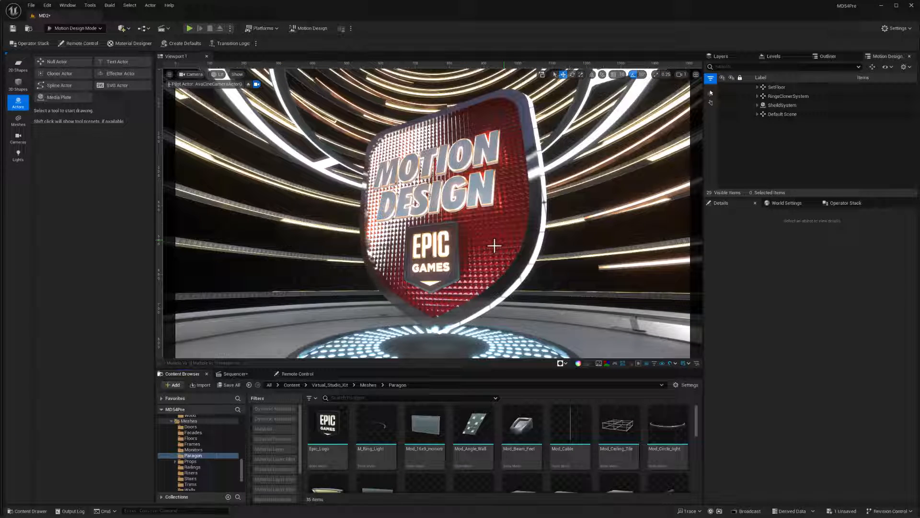
pyautogui.press('Alt+Tab')
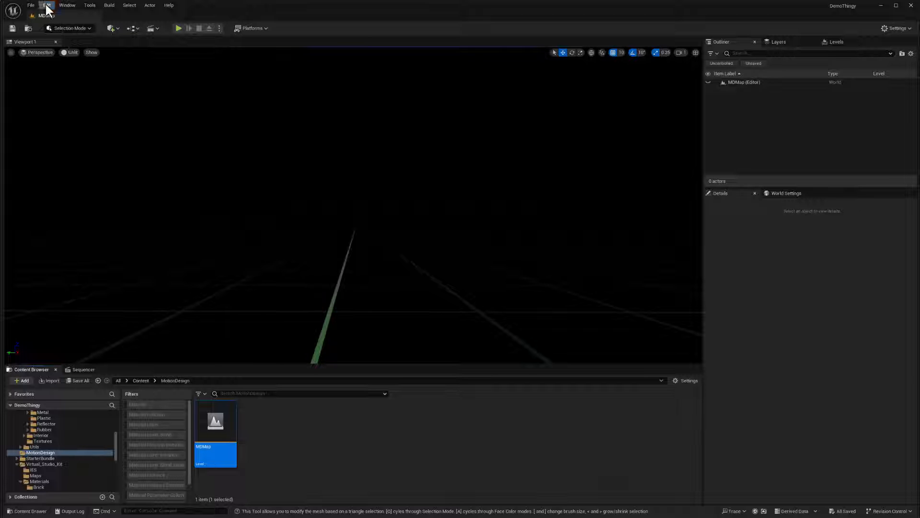
# Step: In Project Settings, search 'map' and set Editor Startup Map to MDMap, then search 'alph'
pyautogui.click(46, 5)
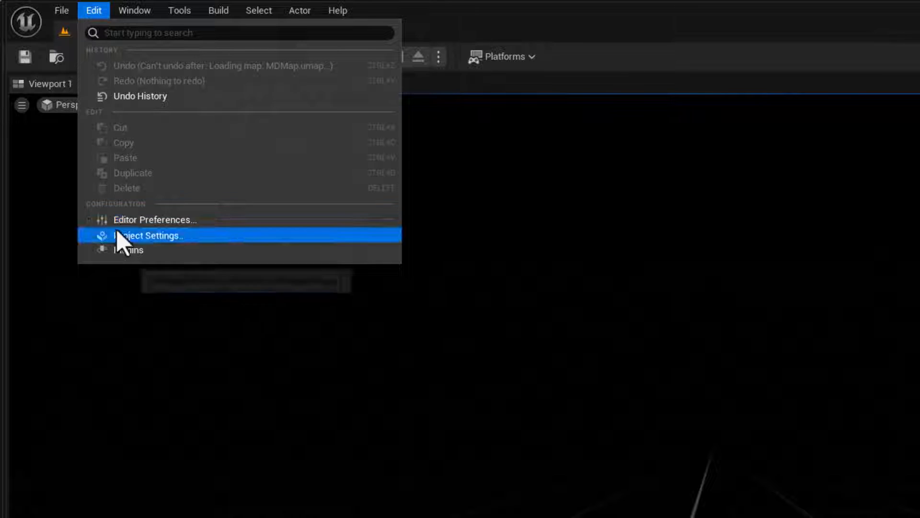
pyautogui.click(148, 236)
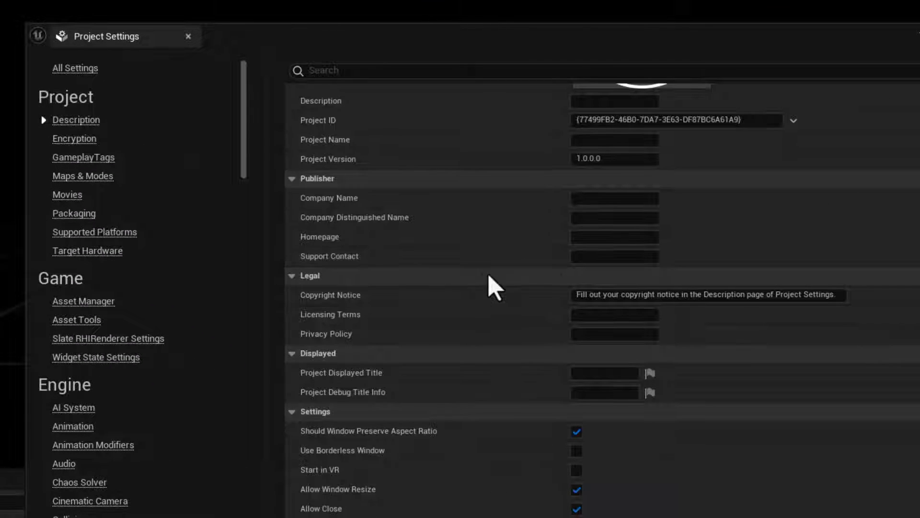
pyautogui.scroll(-3)
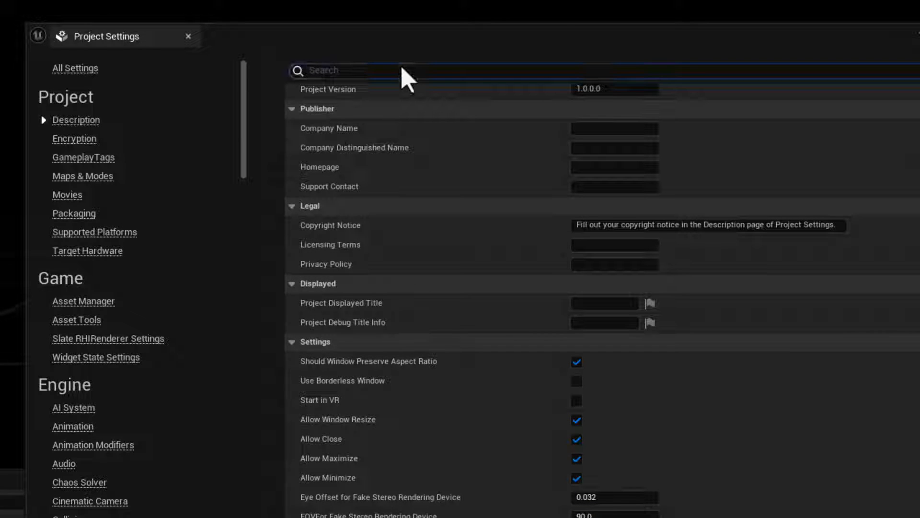
pyautogui.write('map')
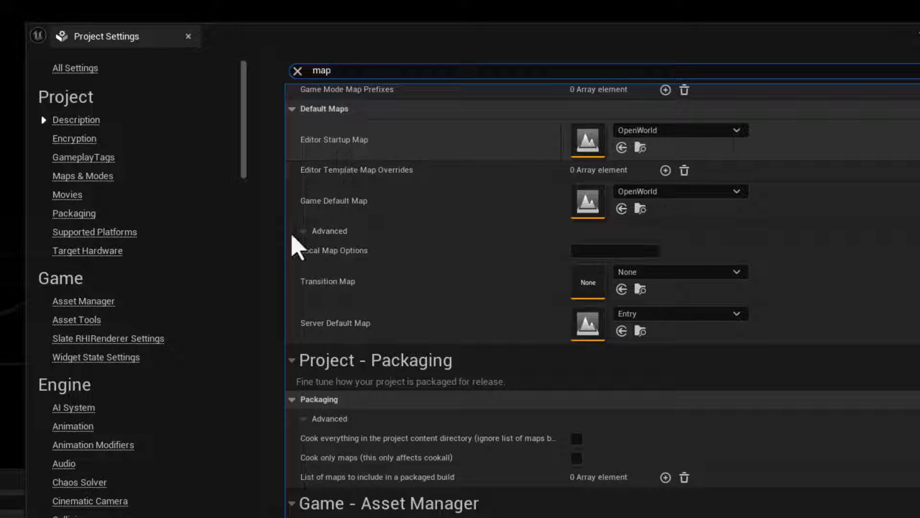
pyautogui.click(741, 129)
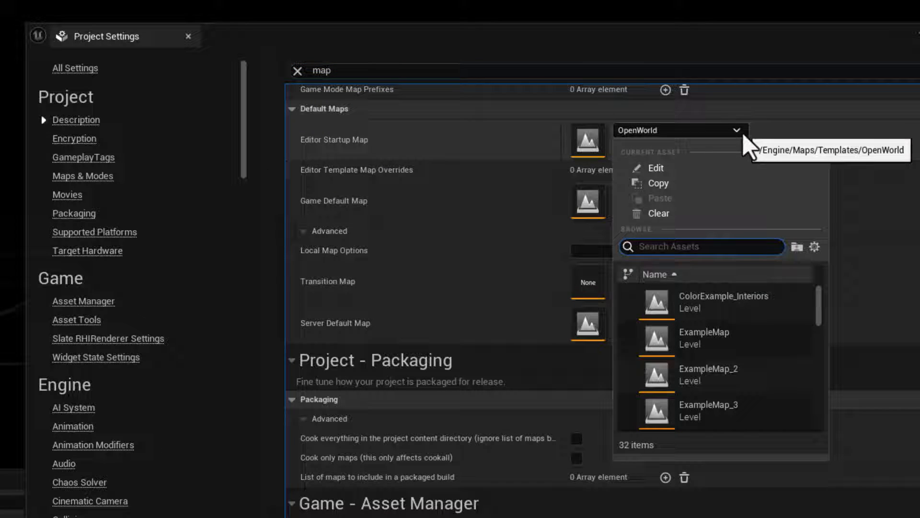
pyautogui.scroll(-3)
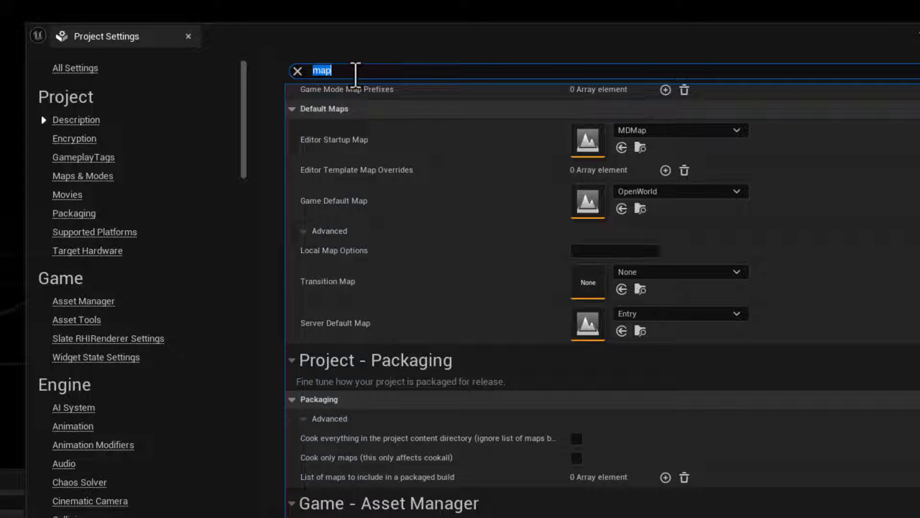
pyautogui.write('alph')
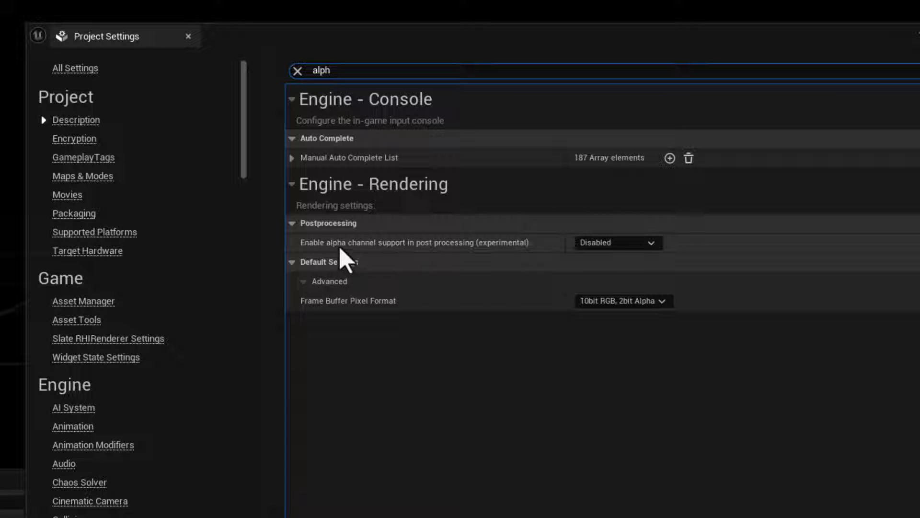
pyautogui.moveTo(475, 257)
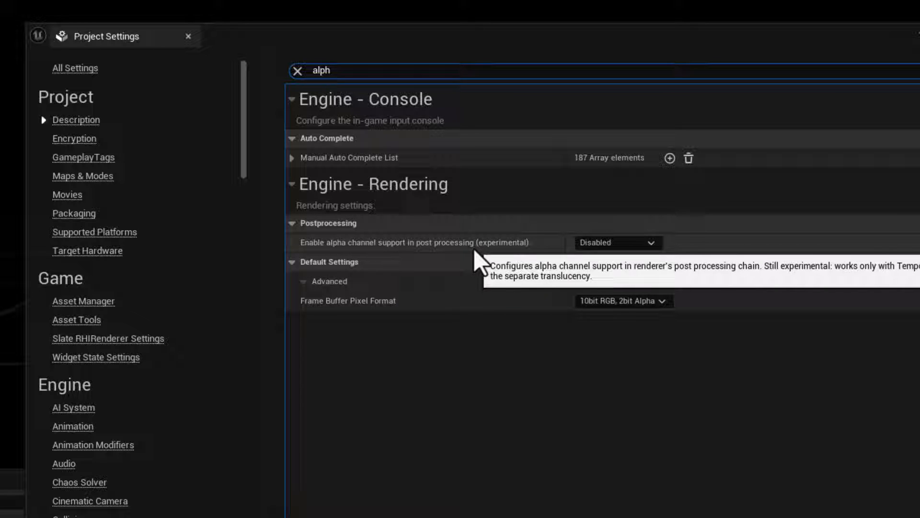
# Step: Set post-processing alpha channel support to Linear color space only
pyautogui.click(612, 241)
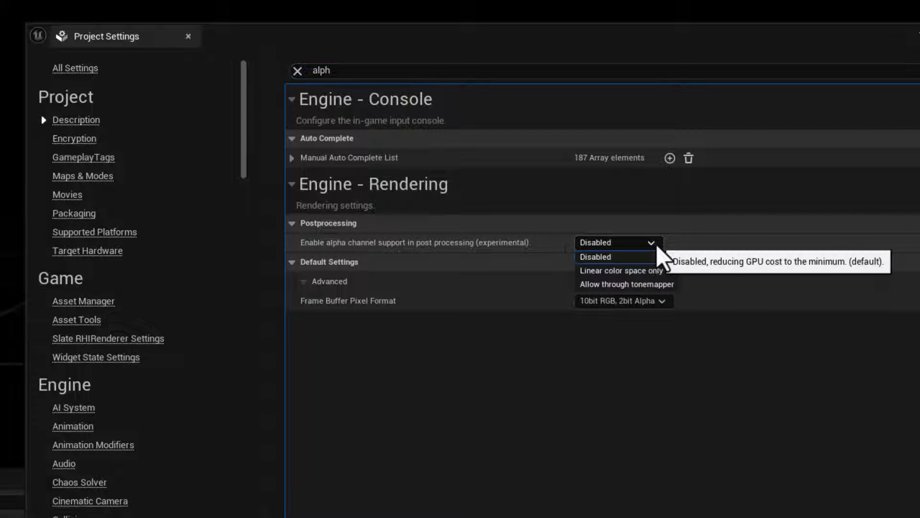
pyautogui.click(621, 271)
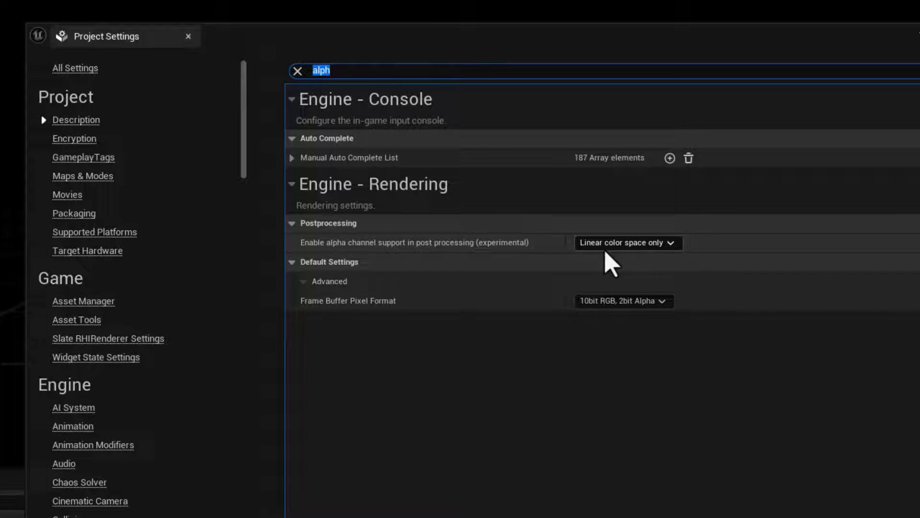
pyautogui.moveTo(622, 252)
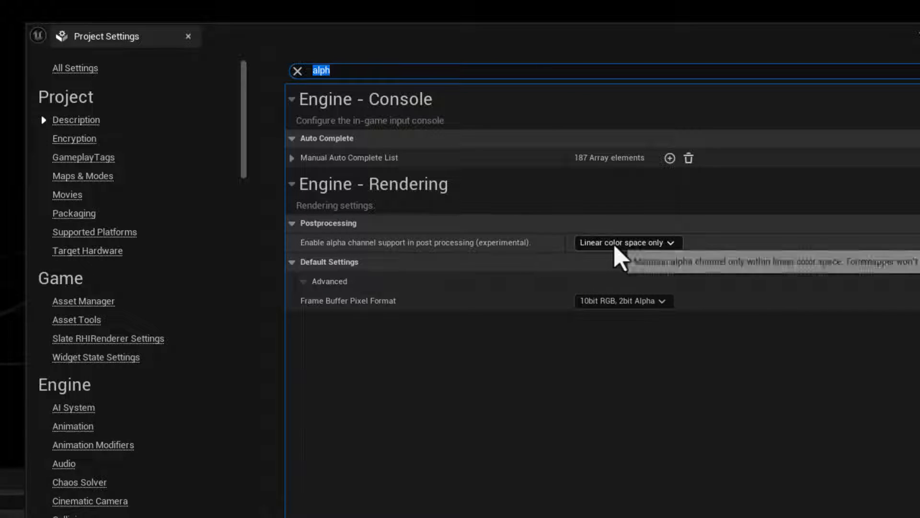
pyautogui.moveTo(627, 261)
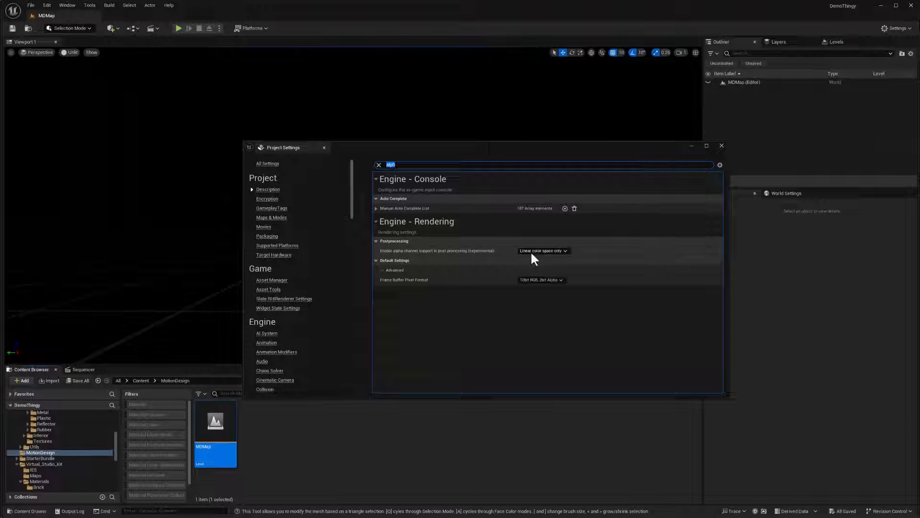
pyautogui.moveTo(541, 250)
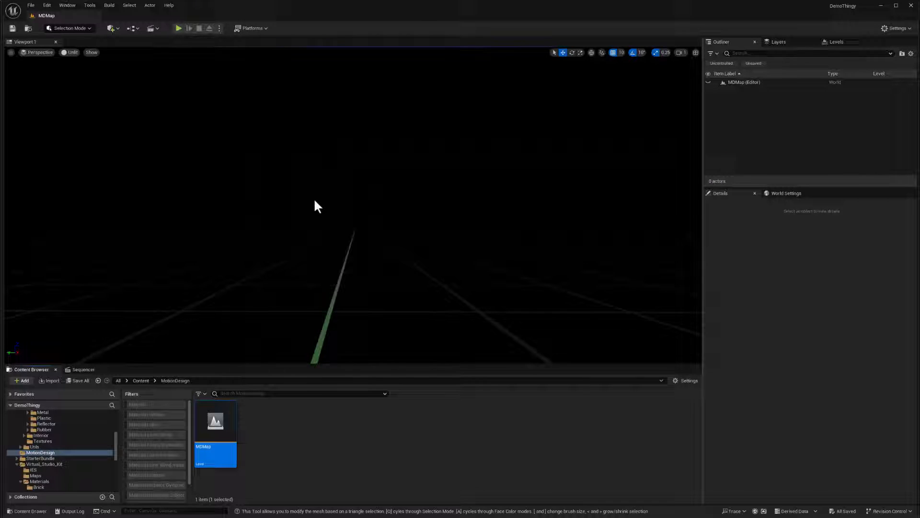
# Step: In the Plugins browser, search 'motion' and enable the experimental Motion Design plugin, confirming the warning
pyautogui.click(46, 5)
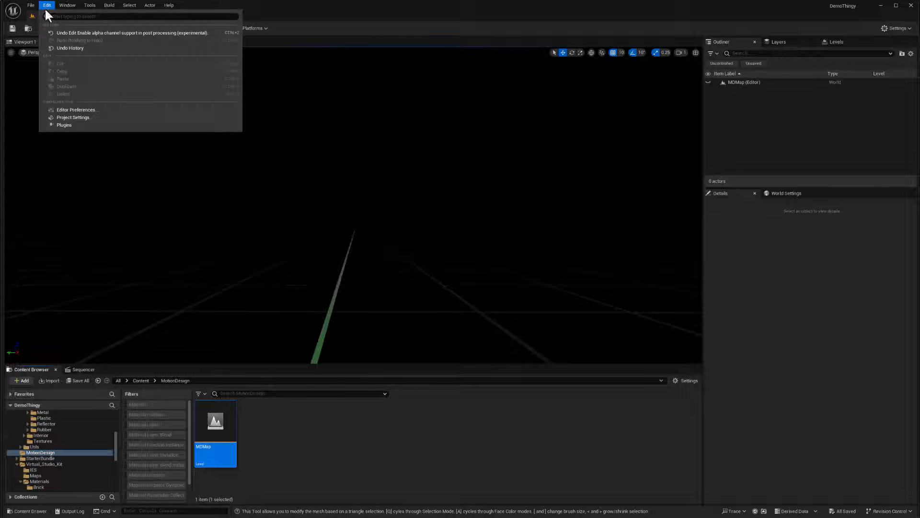
pyautogui.moveTo(64, 124)
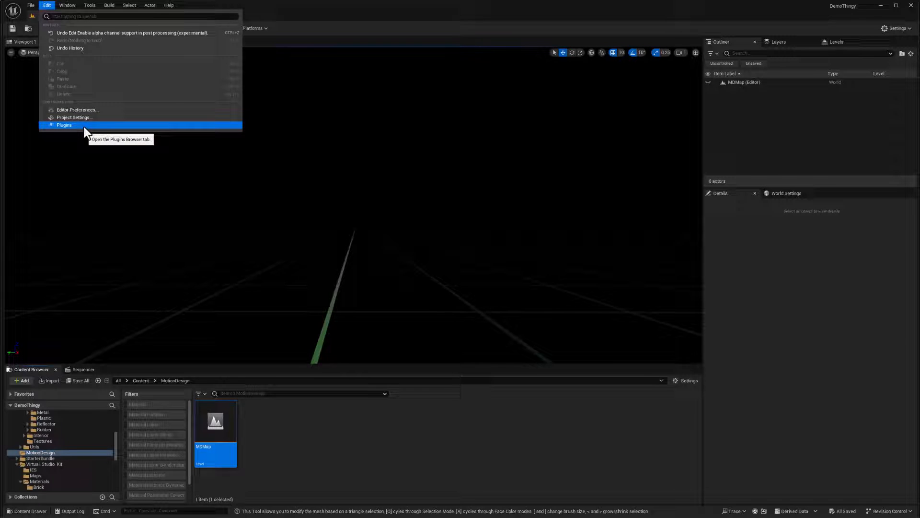
pyautogui.click(64, 125)
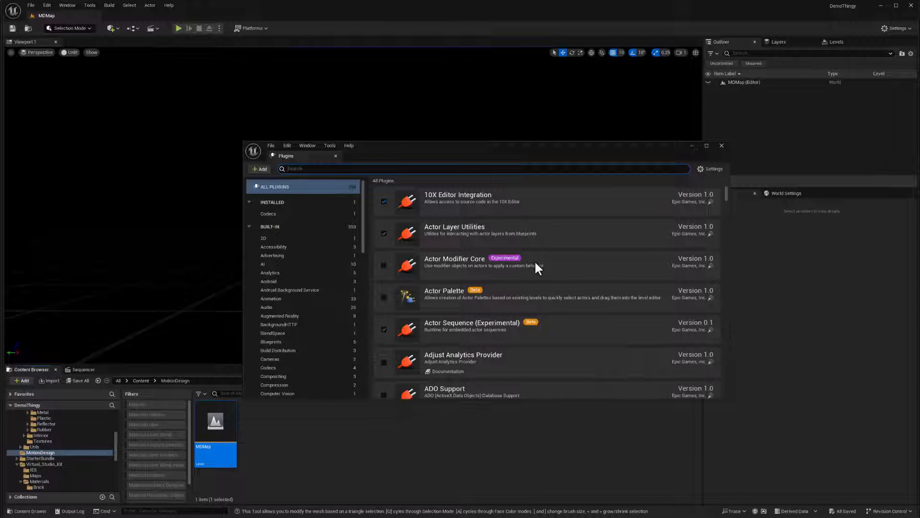
pyautogui.write('motion des')
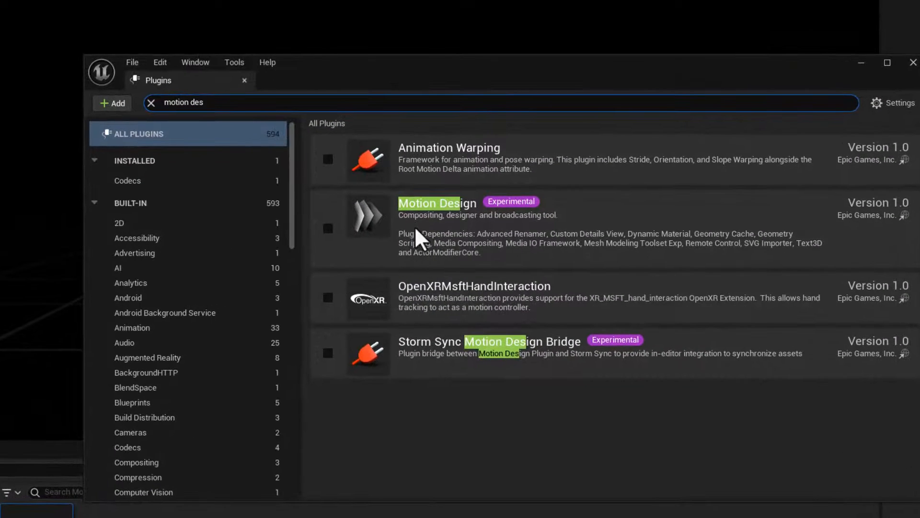
pyautogui.click(328, 228)
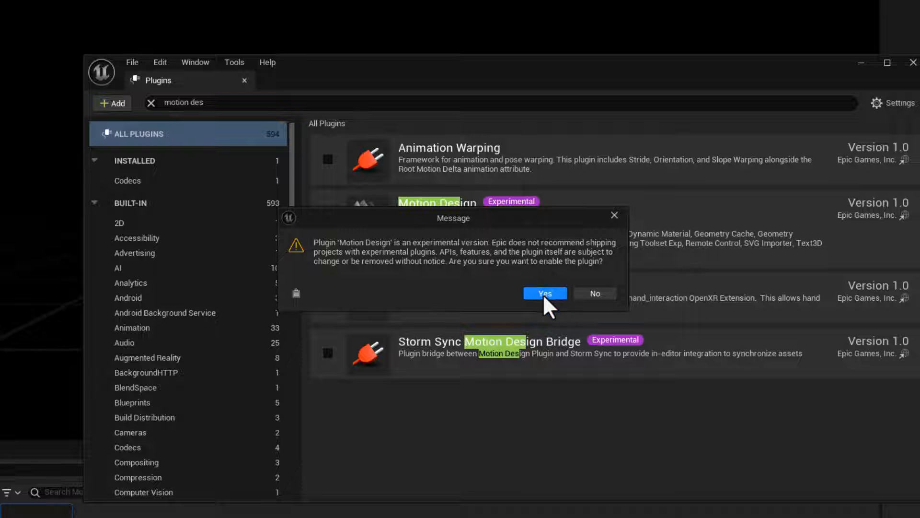
pyautogui.click(543, 294)
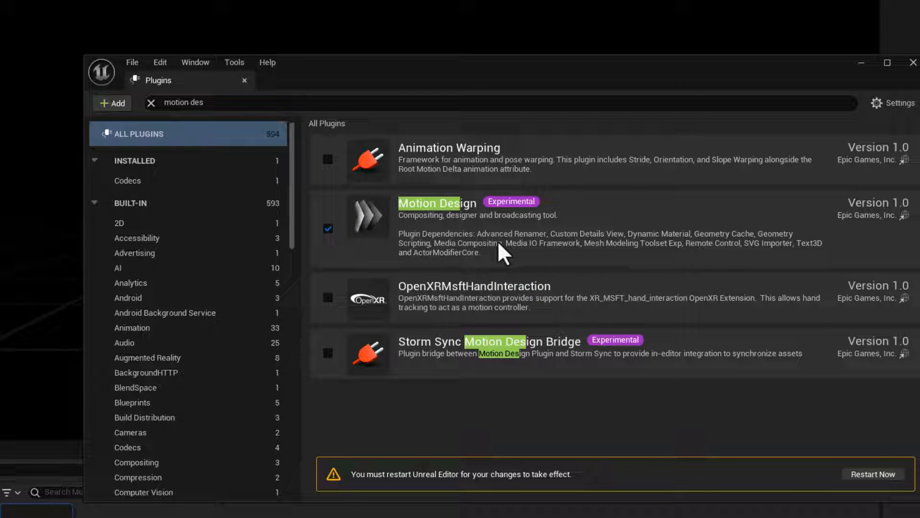
pyautogui.moveTo(537, 368)
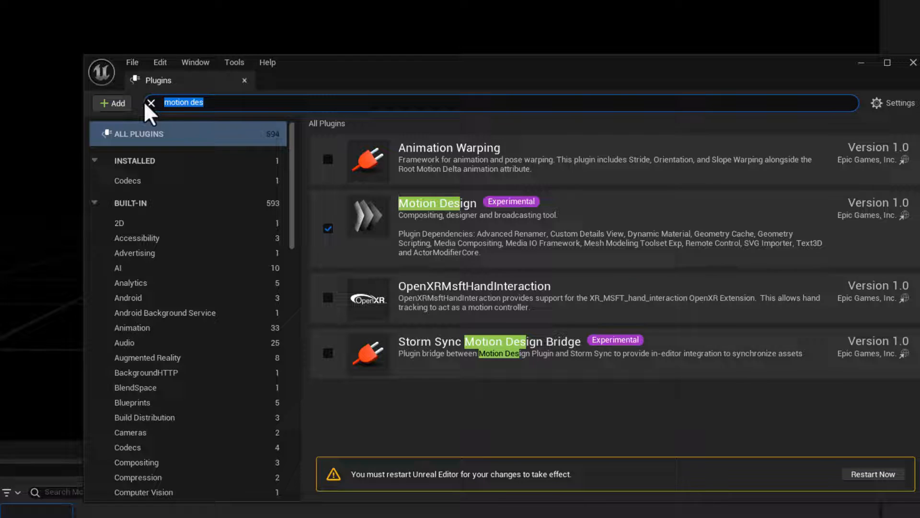
# Step: Search 'storm' and enable the Storm Sync and Storm Sync Motion Design Bridge plugins
pyautogui.write('storm')
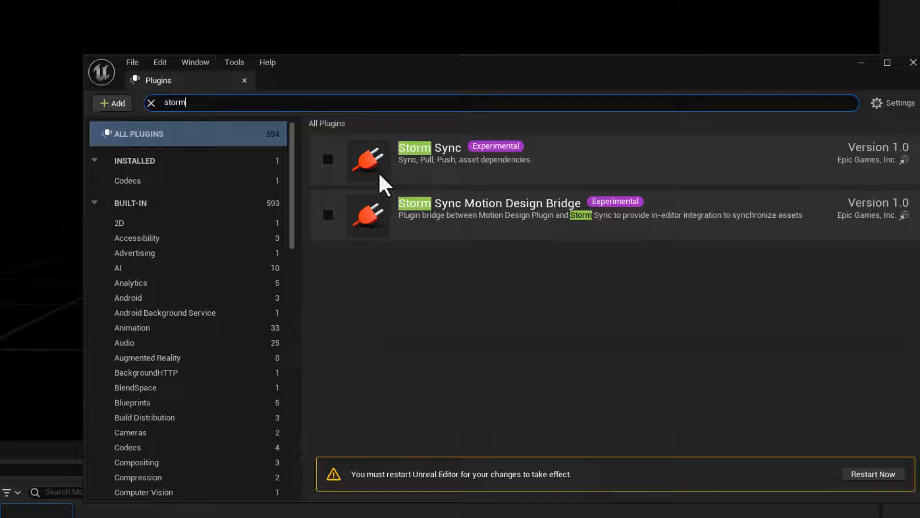
pyautogui.click(327, 159)
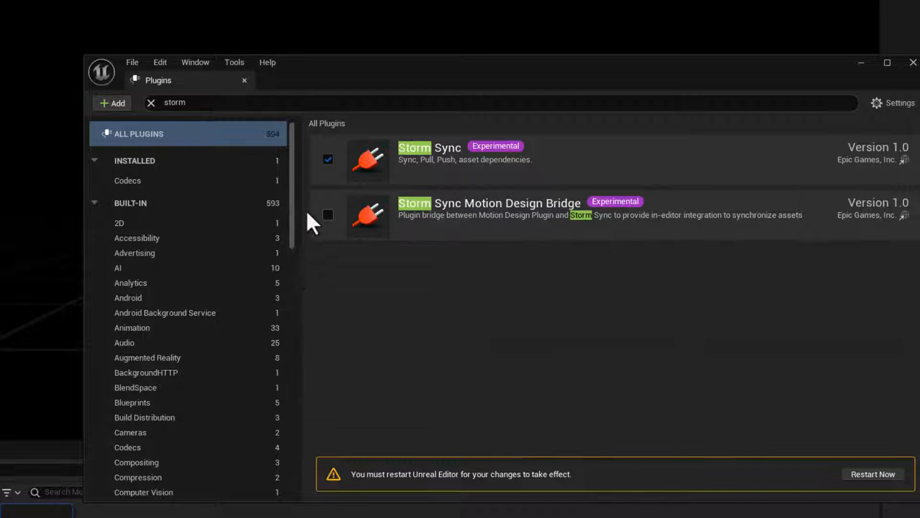
pyautogui.click(328, 215)
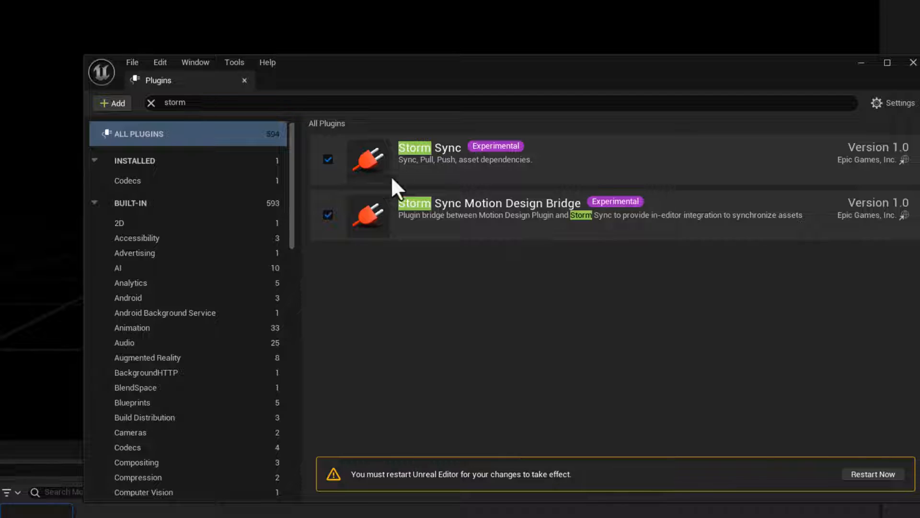
pyautogui.moveTo(501, 291)
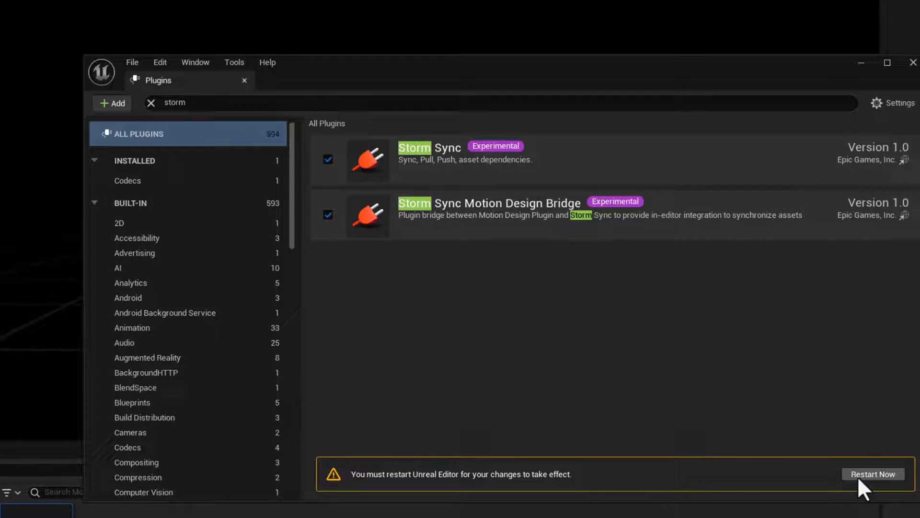
# Step: Restart the editor, then run r.Streaming.PoolSize in the console and read the current 1000 MB value in the Output Log
pyautogui.click(872, 474)
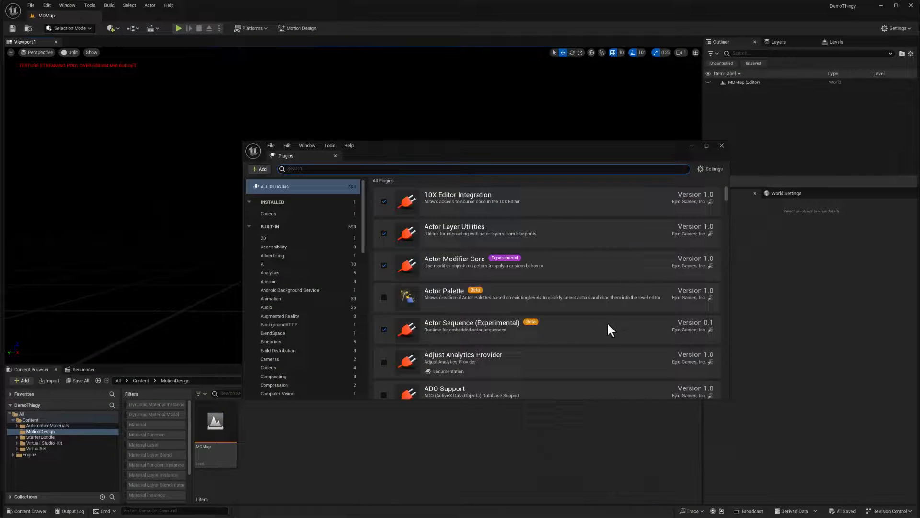
pyautogui.click(721, 145)
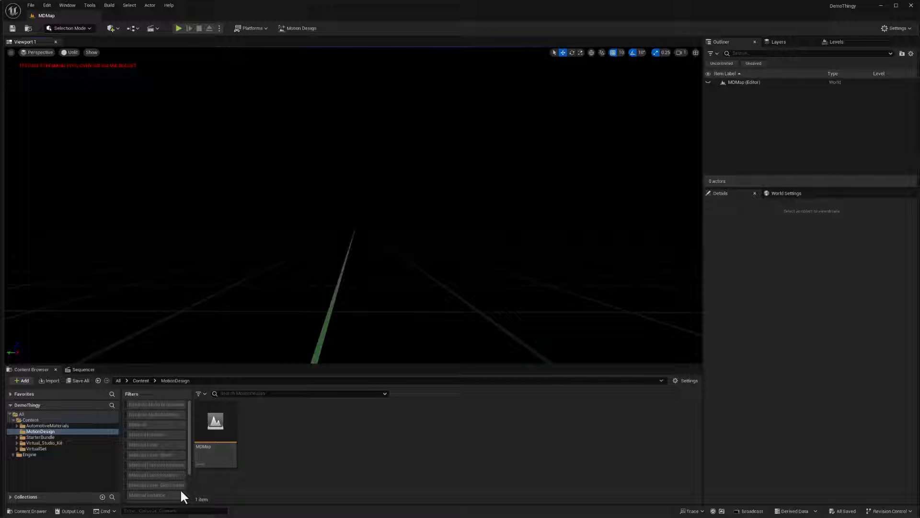
pyautogui.click(175, 509)
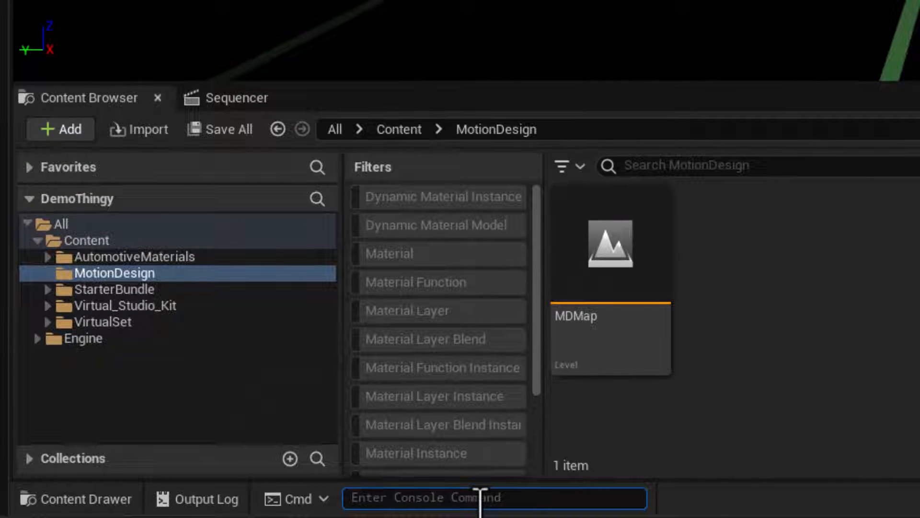
pyautogui.write('stream pool')
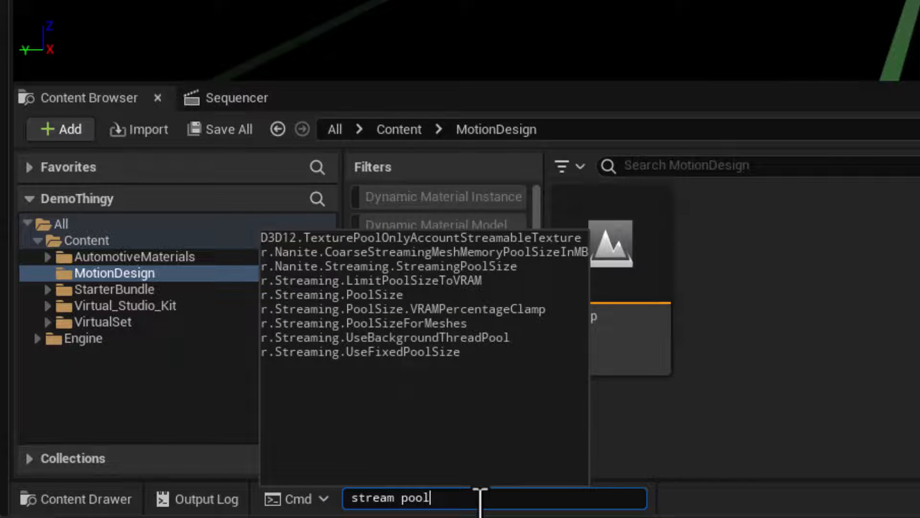
pyautogui.moveTo(288, 370)
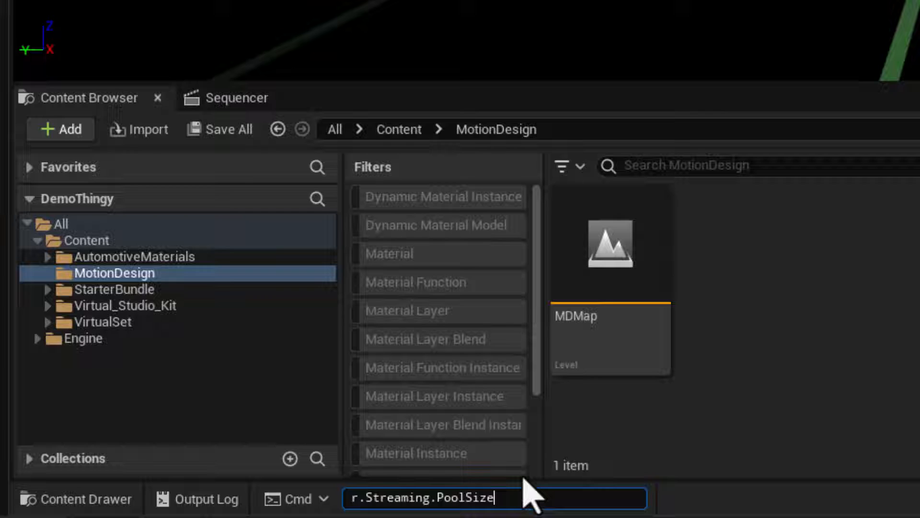
pyautogui.press('enter')
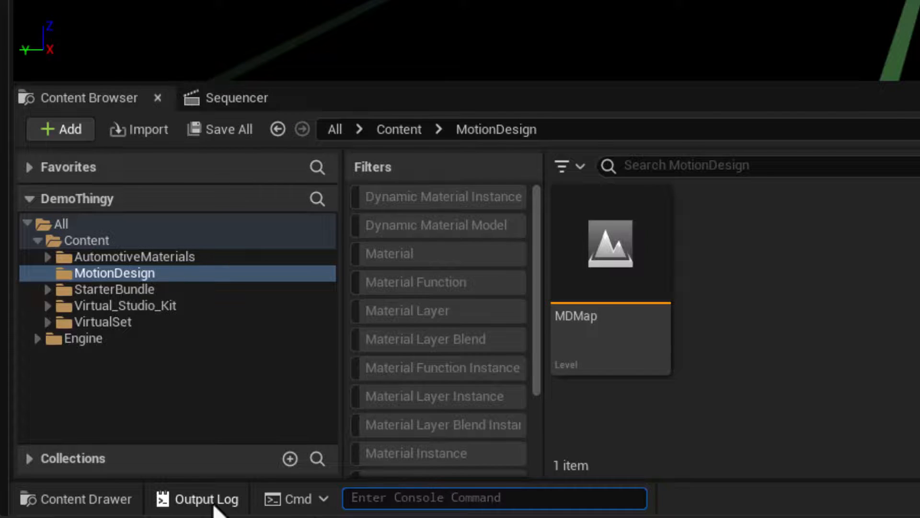
pyautogui.click(210, 499)
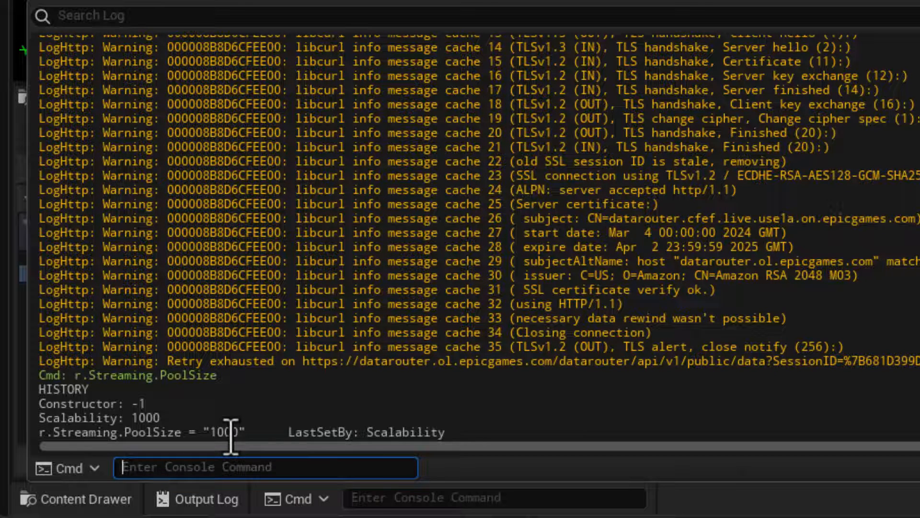
# Step: Run r.Streaming.PoolSize 2000 to raise the texture streaming pool to 2000 MB
pyautogui.click(481, 497)
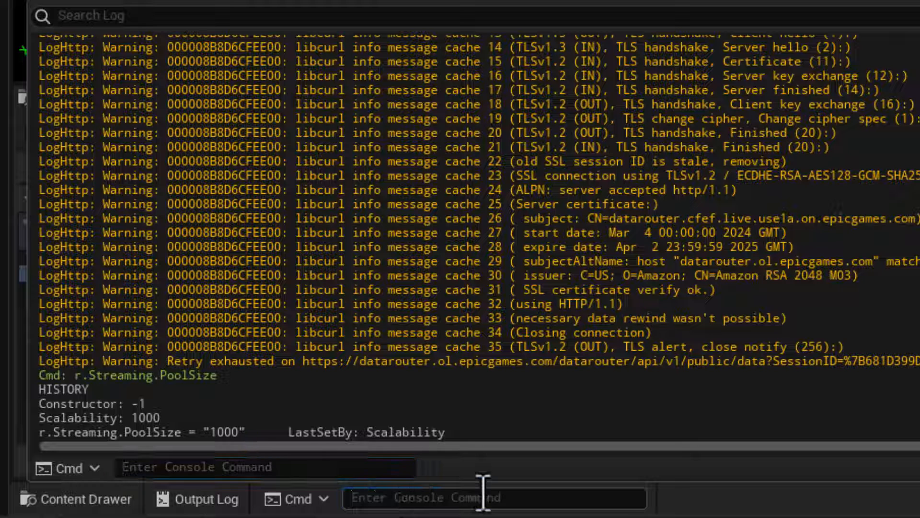
pyautogui.click(492, 497)
pyautogui.write('r.Streaming.PoolSize')
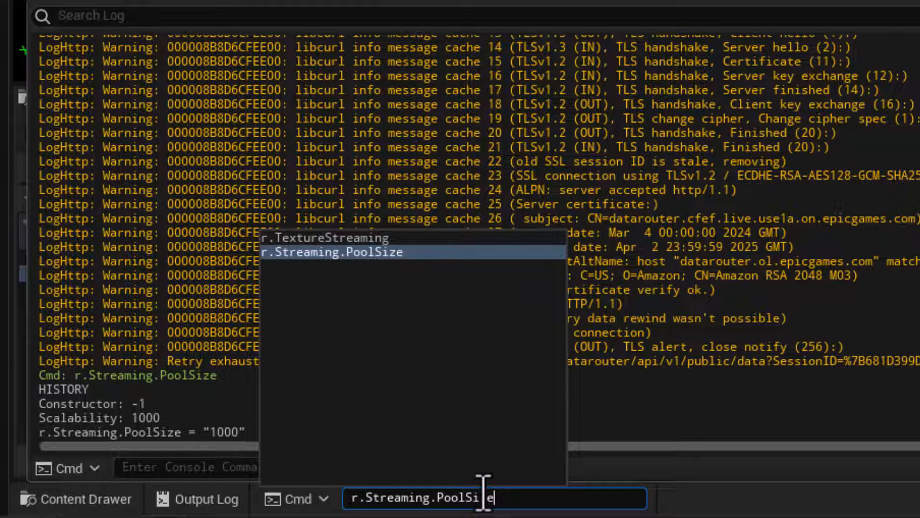
pyautogui.write('2000')
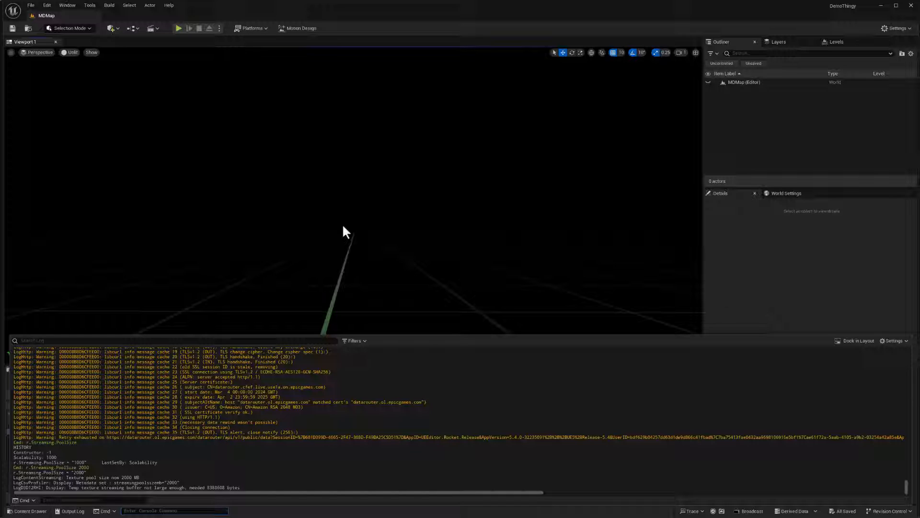
pyautogui.moveTo(305, 35)
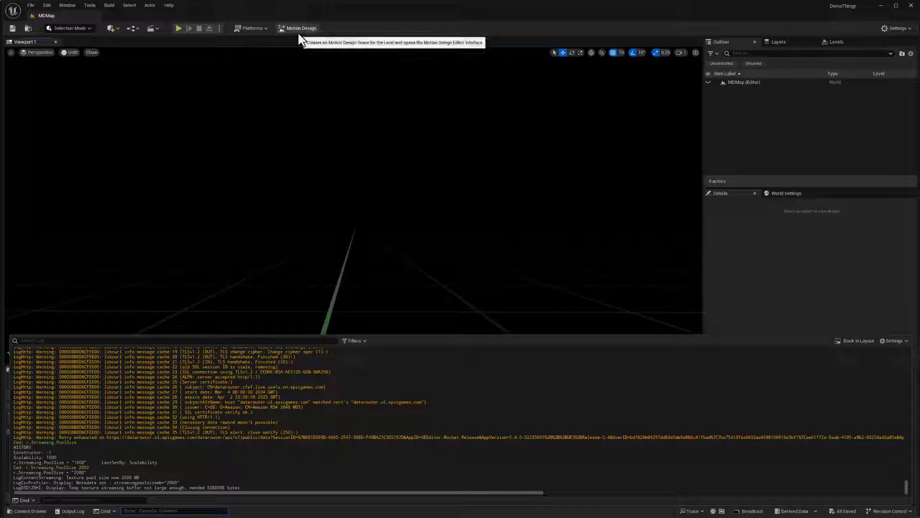
pyautogui.moveTo(297, 69)
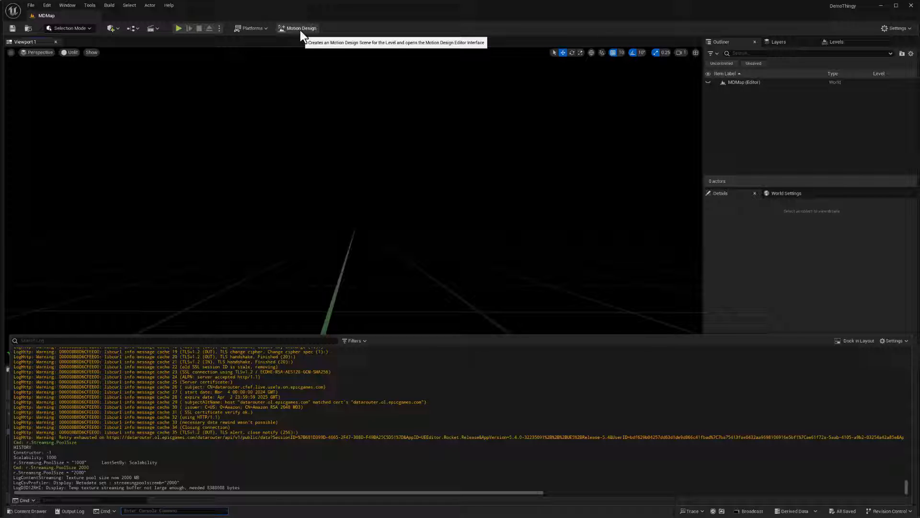
pyautogui.moveTo(218, 297)
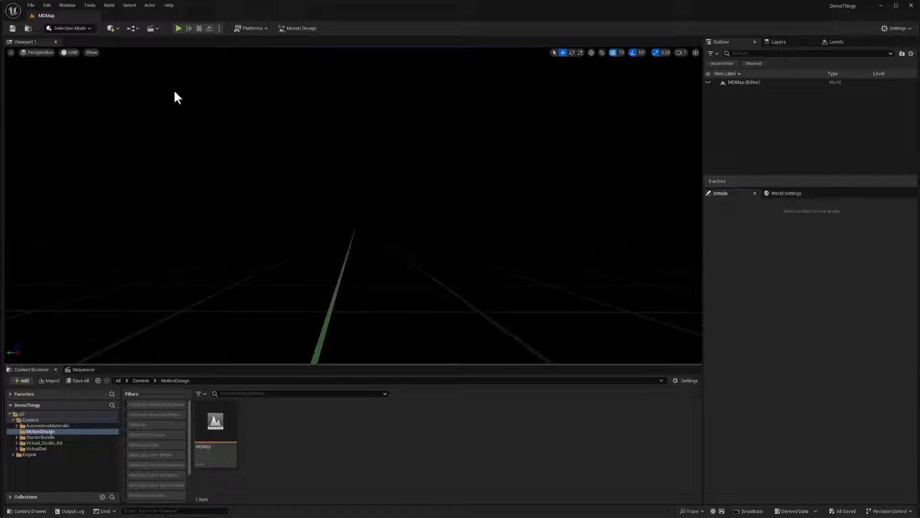
# Step: Switch the editor mode from Selection to Motion Design
pyautogui.click(67, 27)
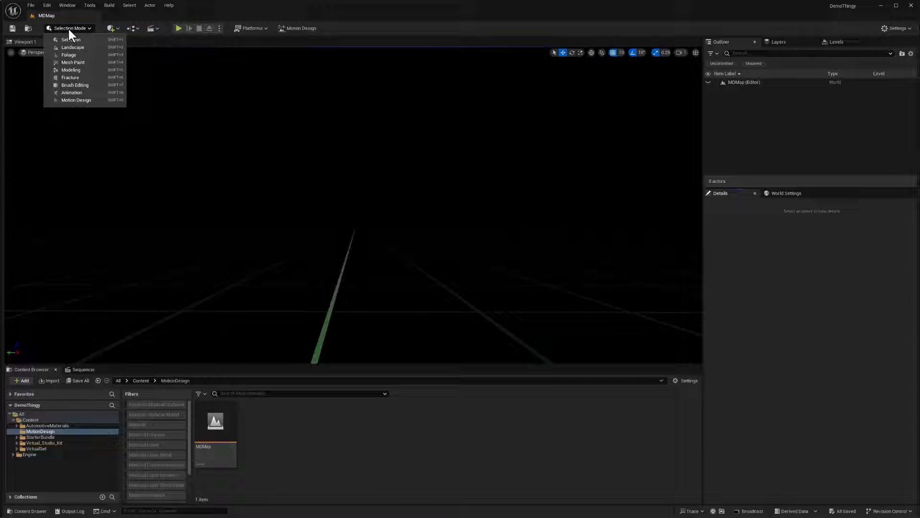
pyautogui.moveTo(65, 35)
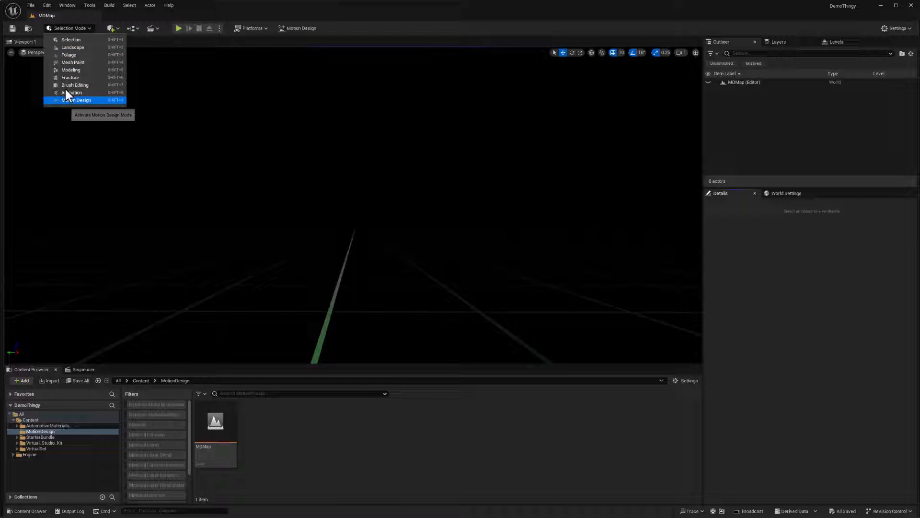
pyautogui.moveTo(72, 92)
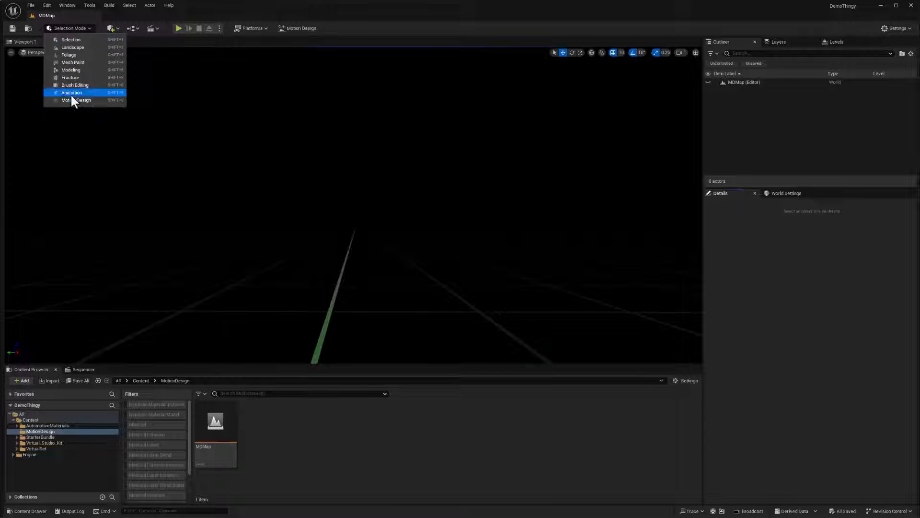
pyautogui.click(77, 99)
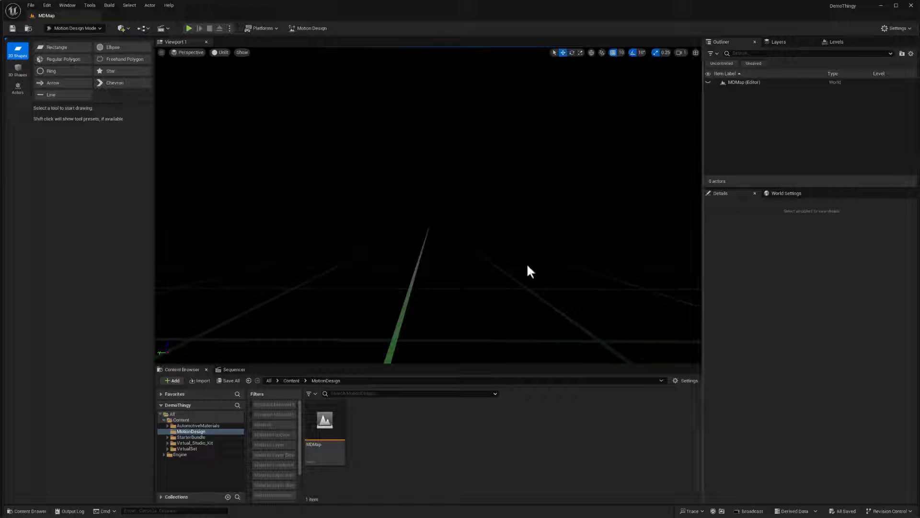
pyautogui.moveTo(578, 414)
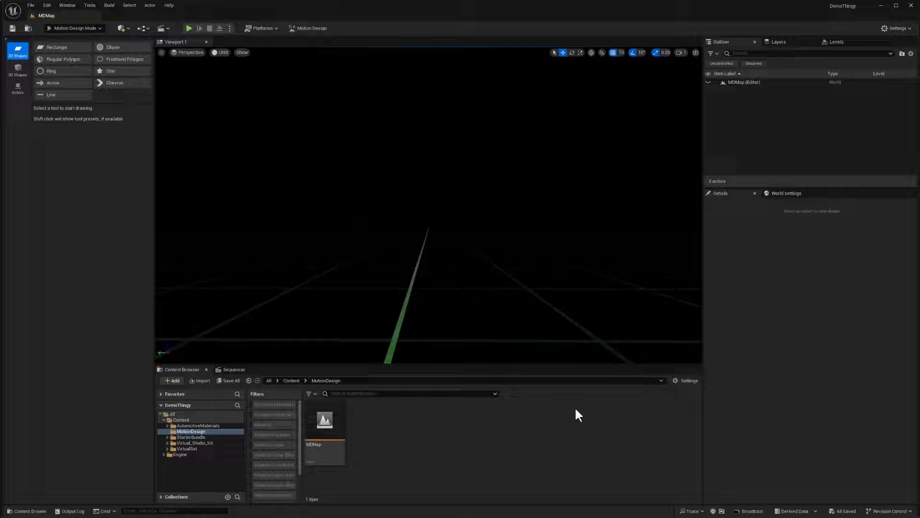
pyautogui.moveTo(535, 341)
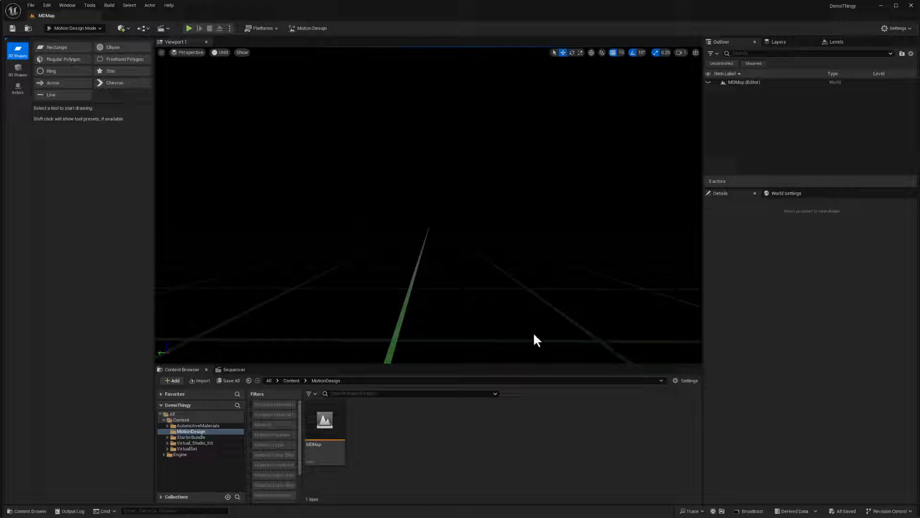
pyautogui.moveTo(310, 28)
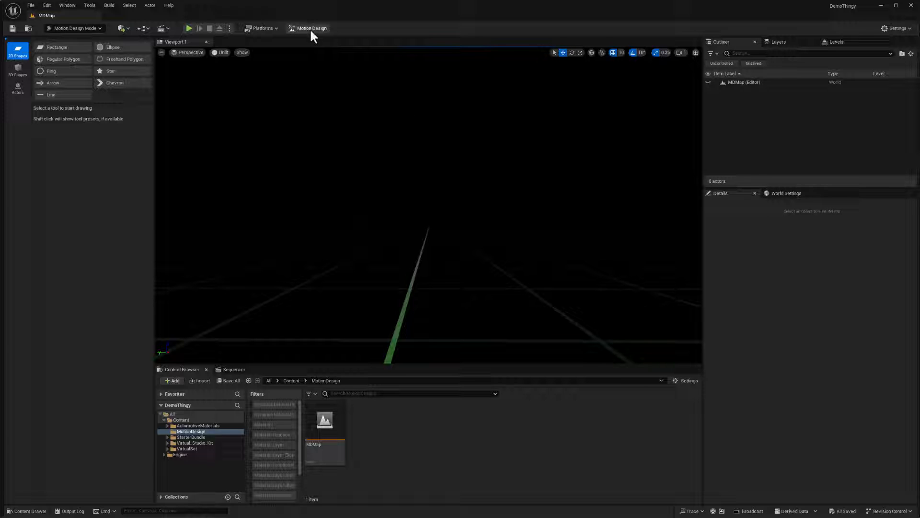
pyautogui.moveTo(311, 27)
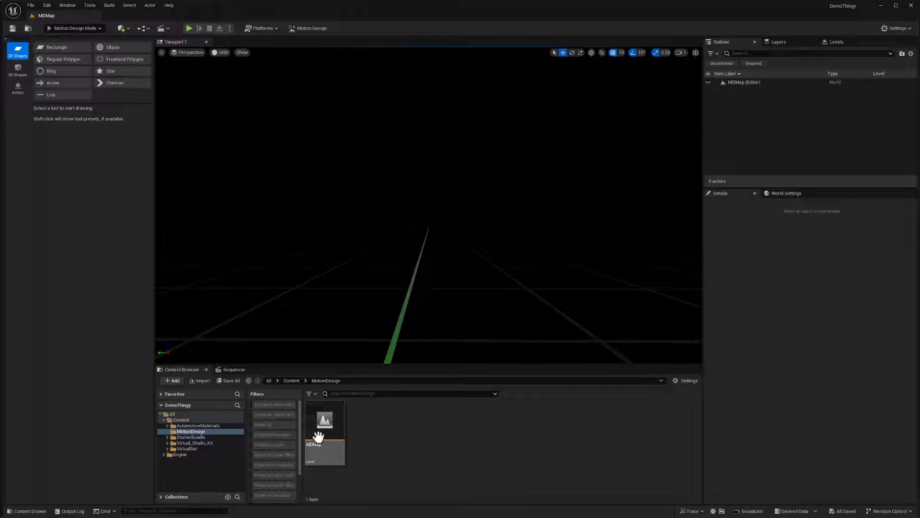
# Step: Convert MDMap into a Motion Design scene via the level toolbar's Motion Design button
pyautogui.click(324, 432)
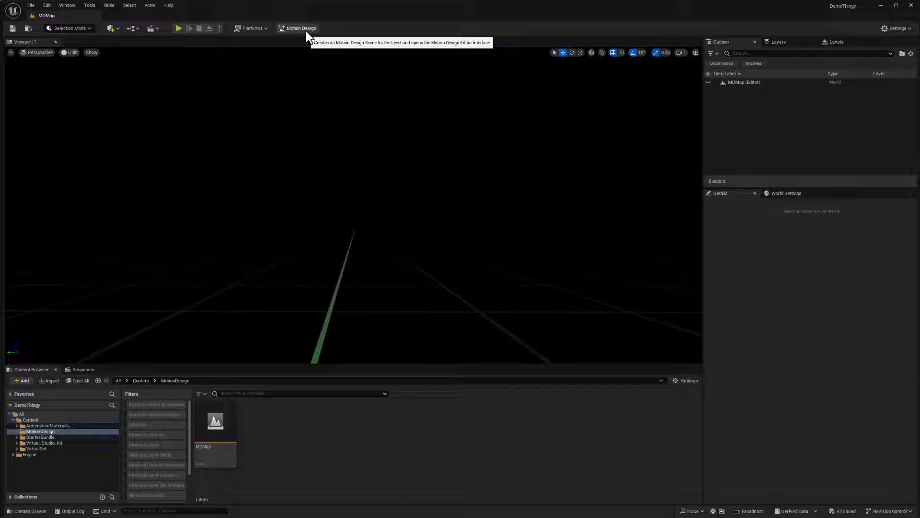
pyautogui.moveTo(309, 36)
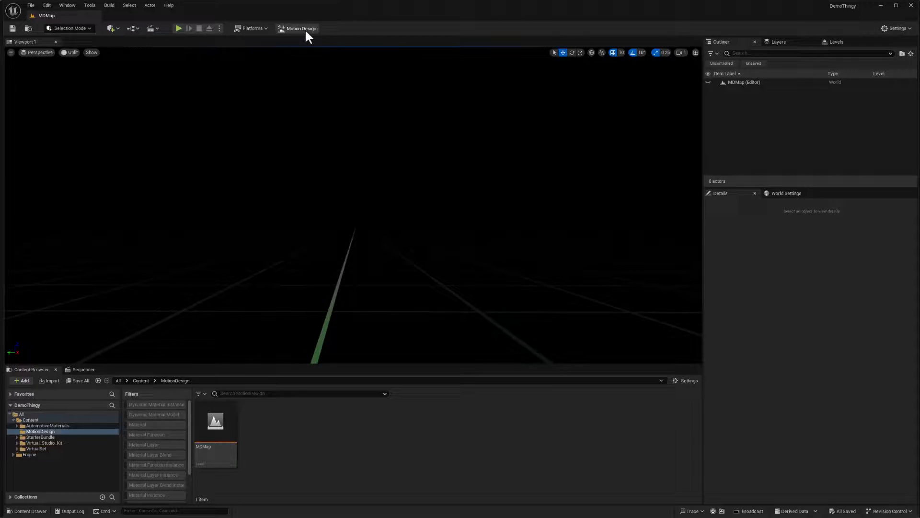
pyautogui.click(300, 28)
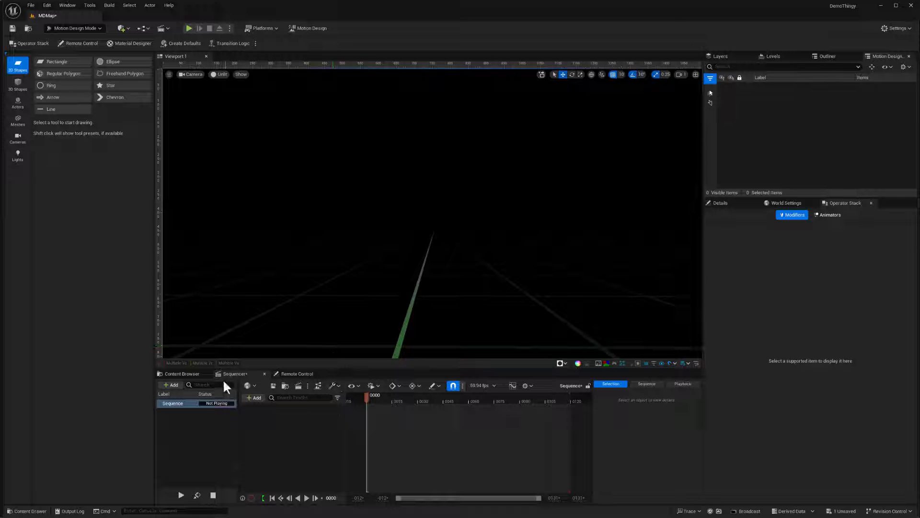
# Step: Select the MDMap asset and save it through Save All, confirming Save Selected
pyautogui.click(182, 373)
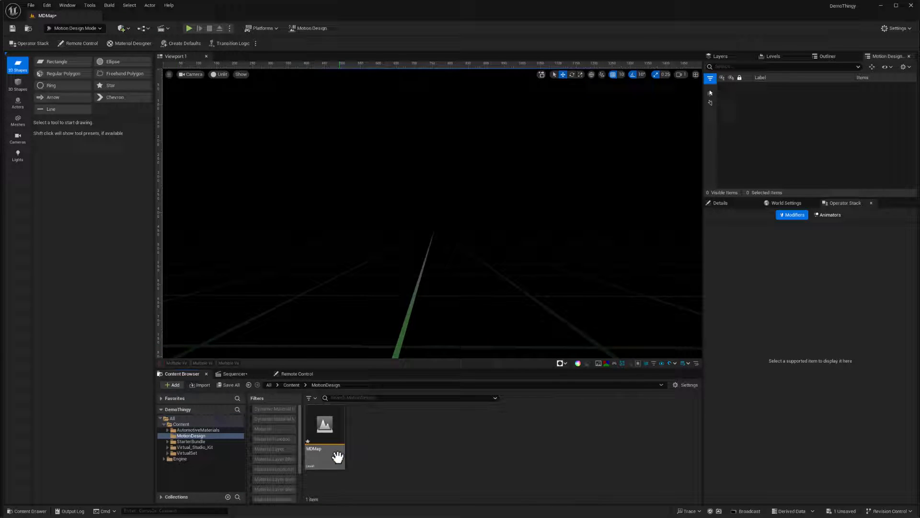
pyautogui.moveTo(325, 434)
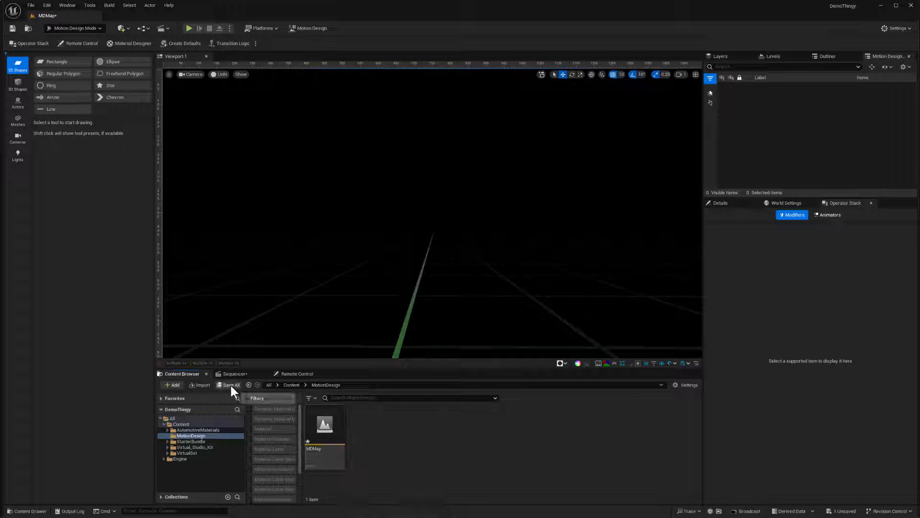
pyautogui.click(229, 384)
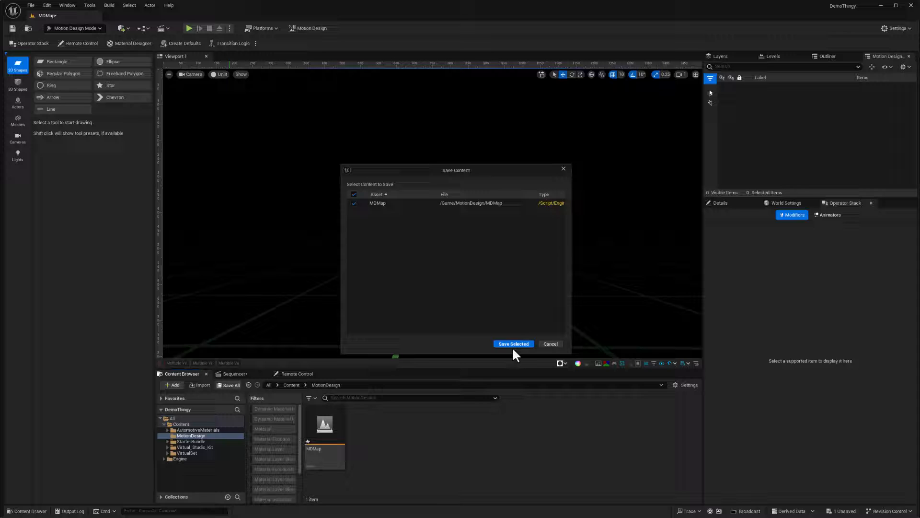
pyautogui.click(513, 343)
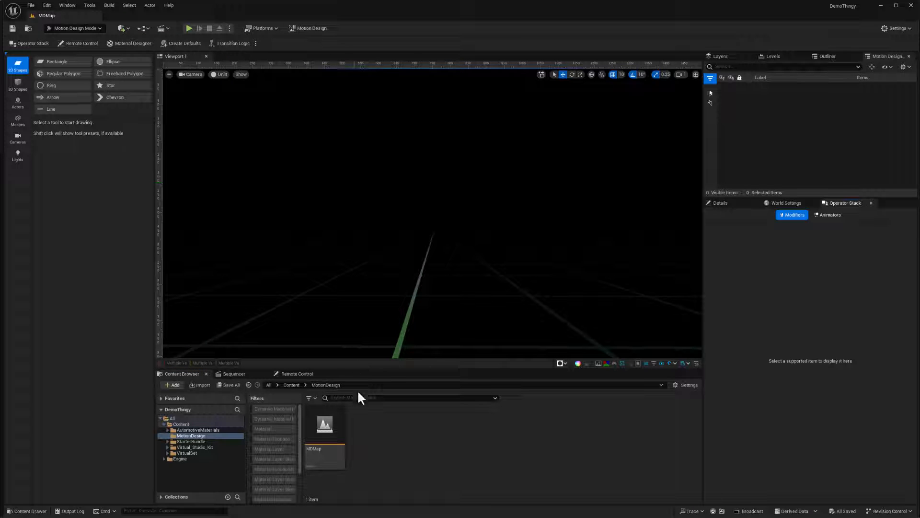
pyautogui.moveTo(324, 425)
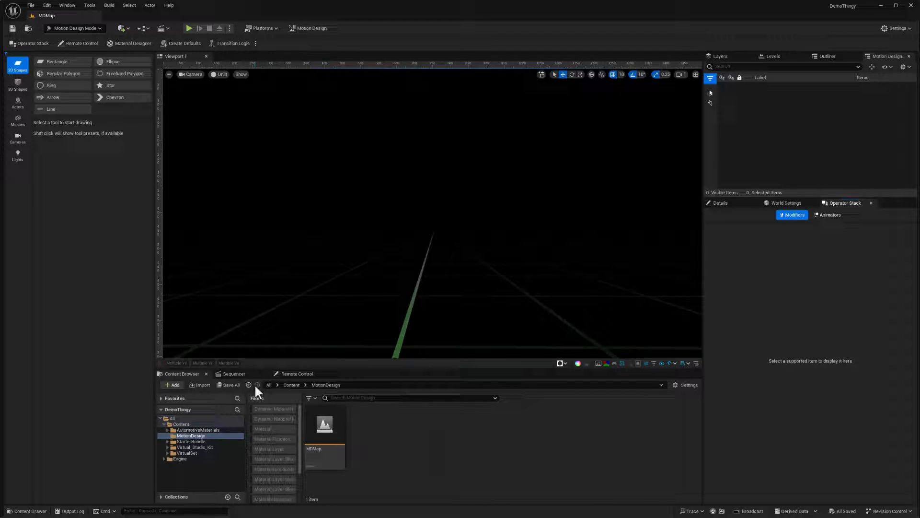
# Step: Show the level's embedded Sequence in the Sequencer panel
pyautogui.click(233, 373)
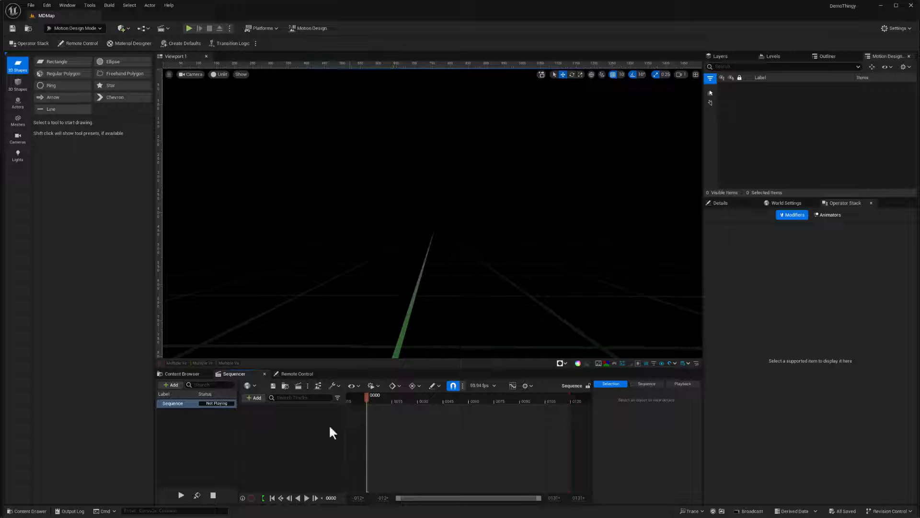
pyautogui.moveTo(338, 440)
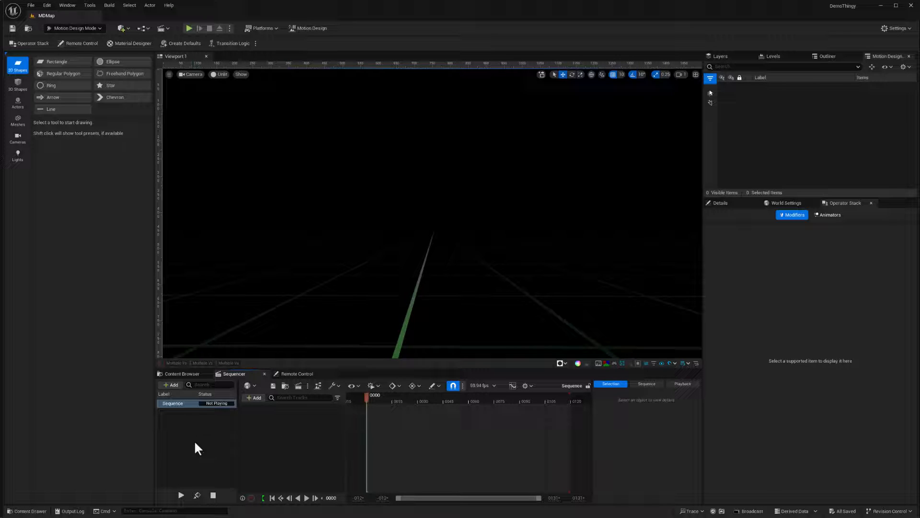
pyautogui.moveTo(329, 445)
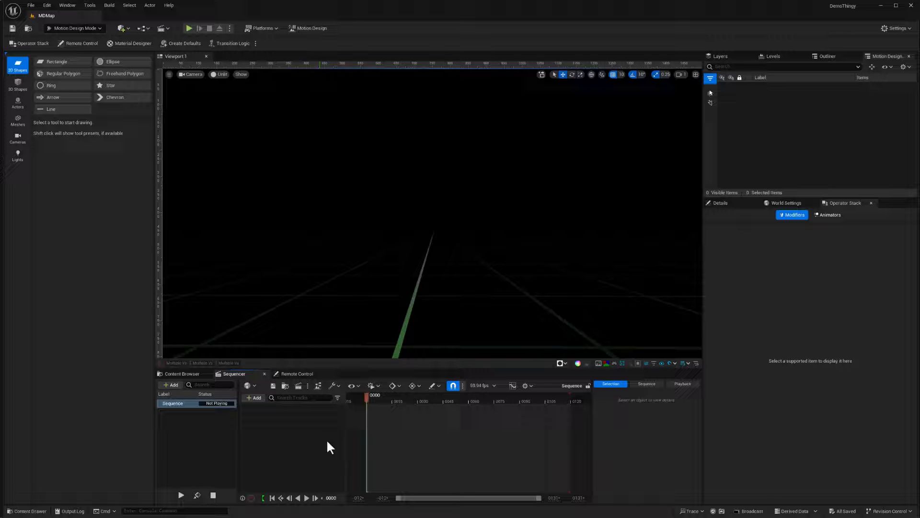
pyautogui.moveTo(345, 417)
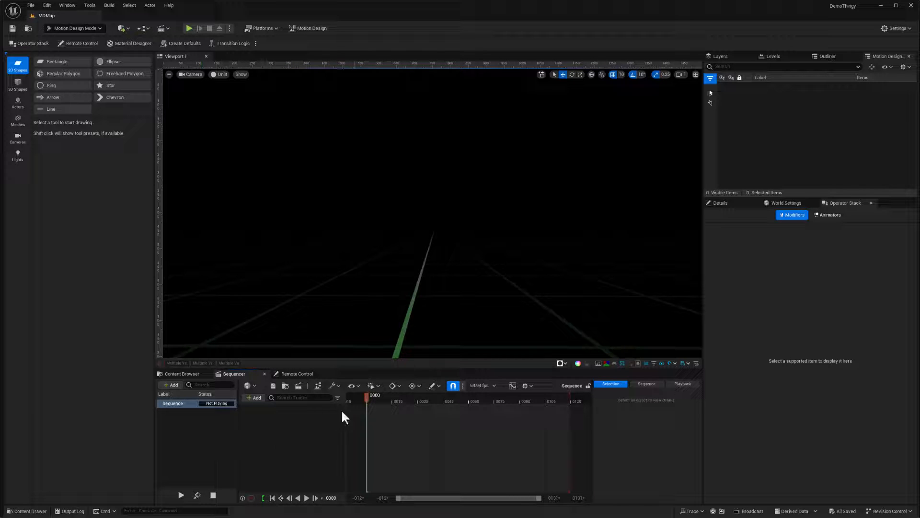
pyautogui.moveTo(181, 421)
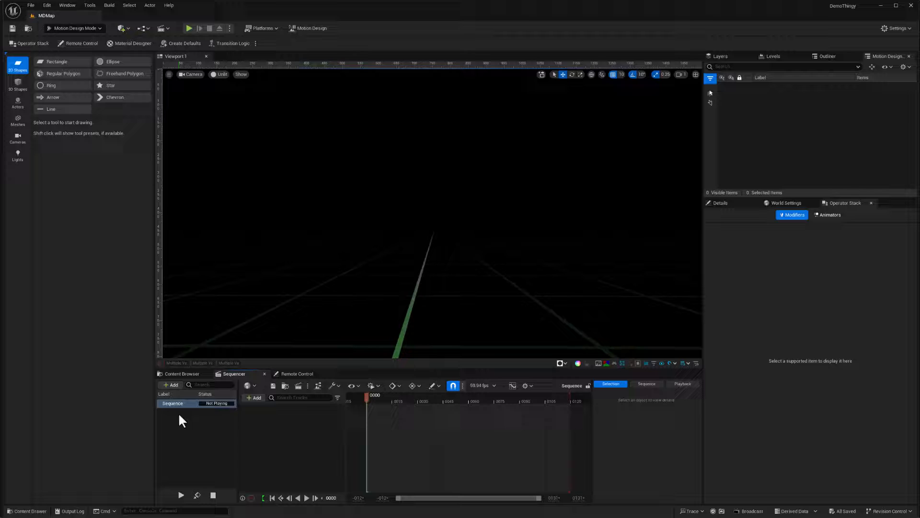
pyautogui.moveTo(181, 425)
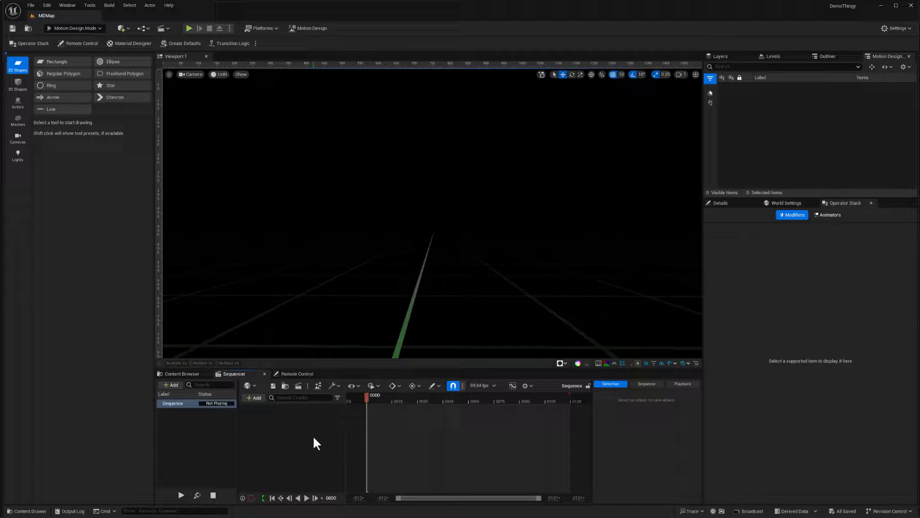
pyautogui.moveTo(319, 443)
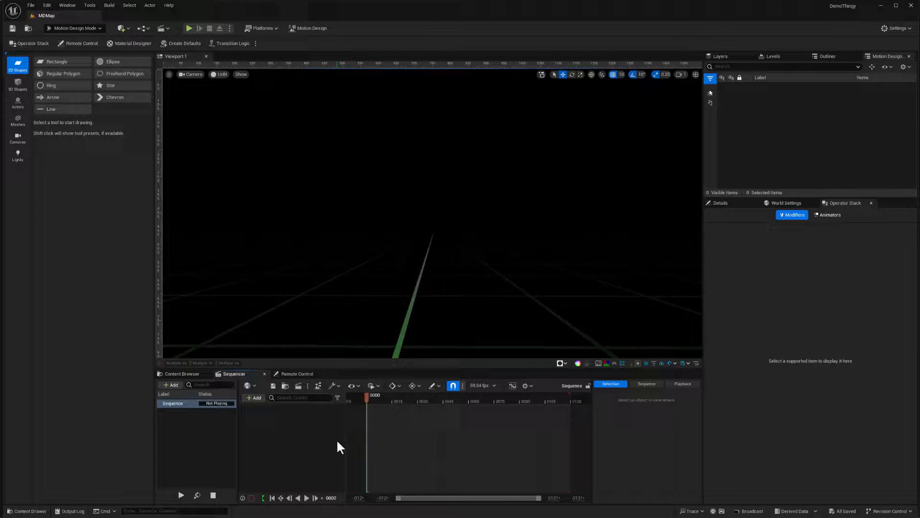
pyautogui.moveTo(328, 449)
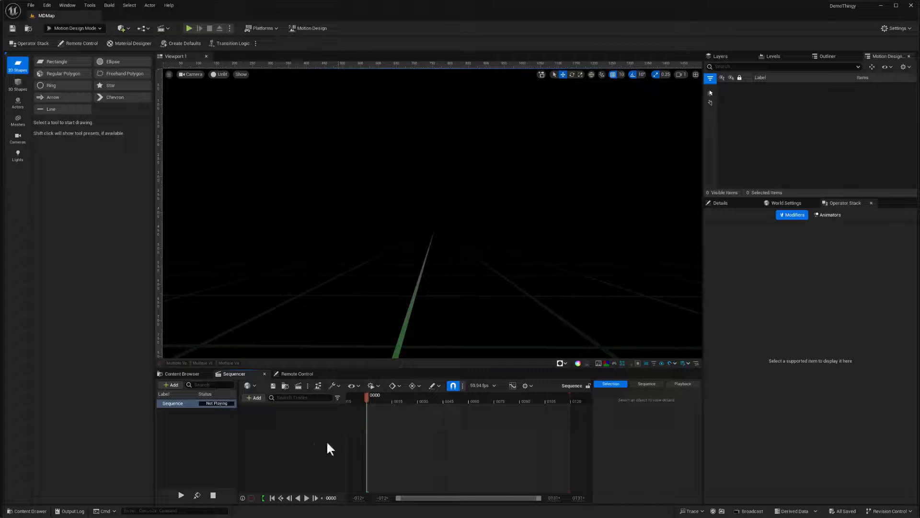
pyautogui.moveTo(342, 444)
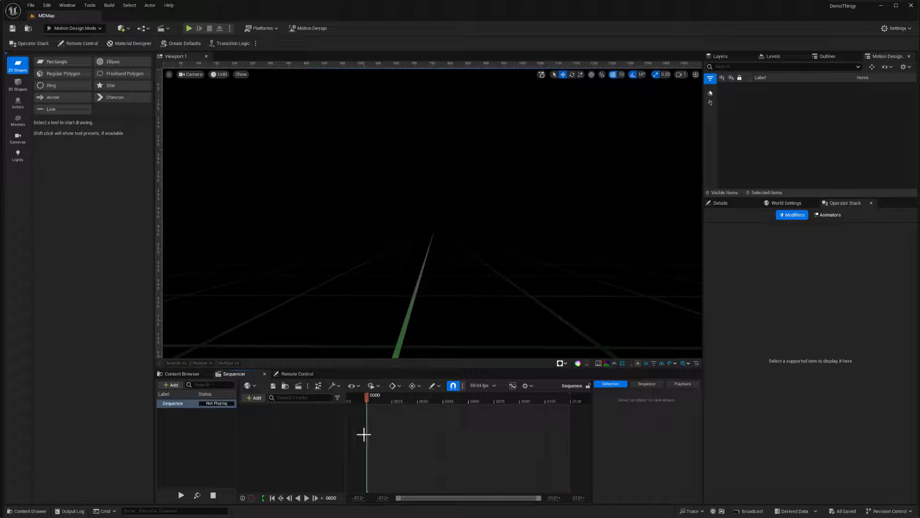
pyautogui.moveTo(326, 440)
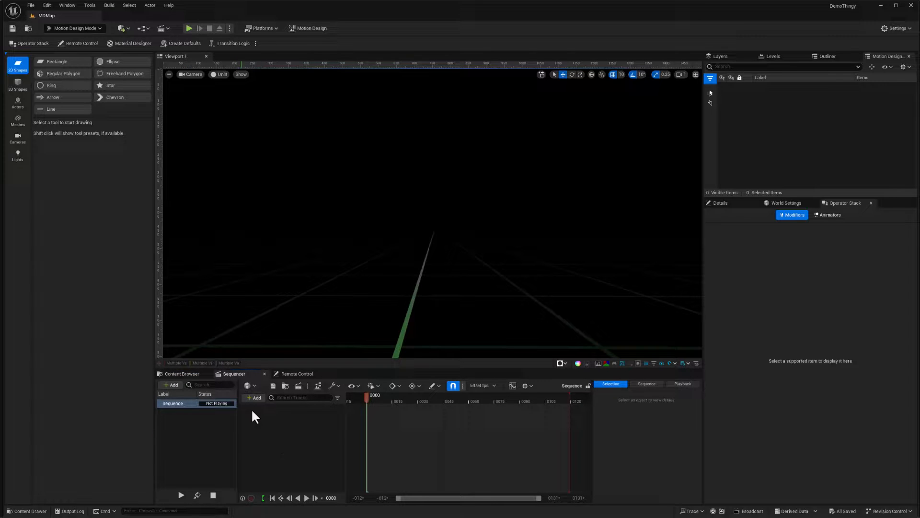
pyautogui.moveTo(276, 434)
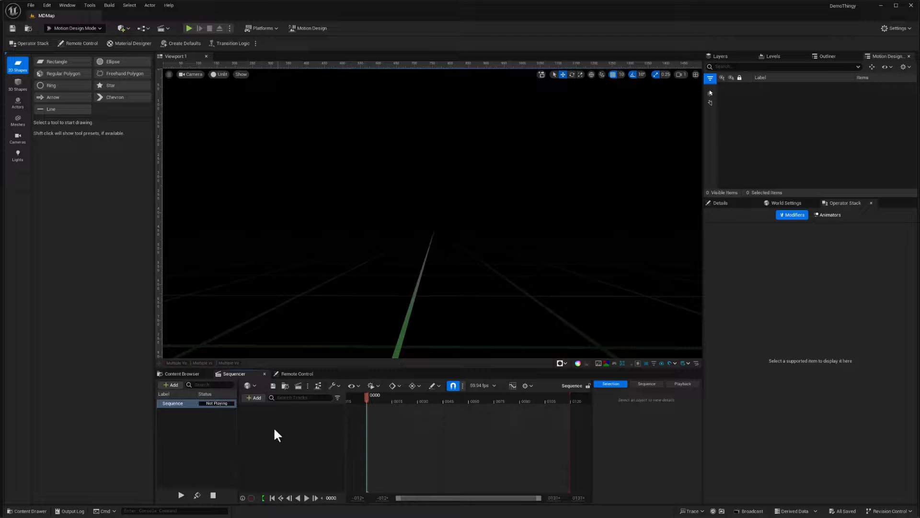
pyautogui.moveTo(280, 441)
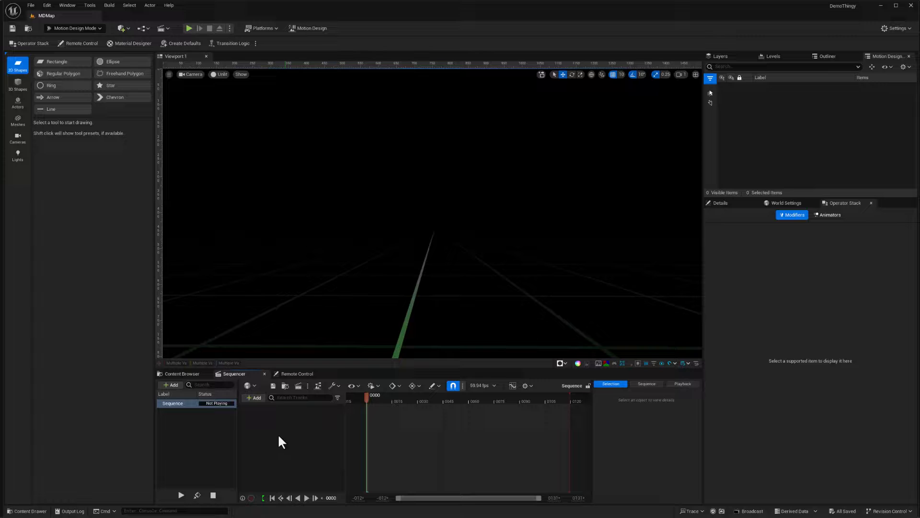
pyautogui.moveTo(343, 452)
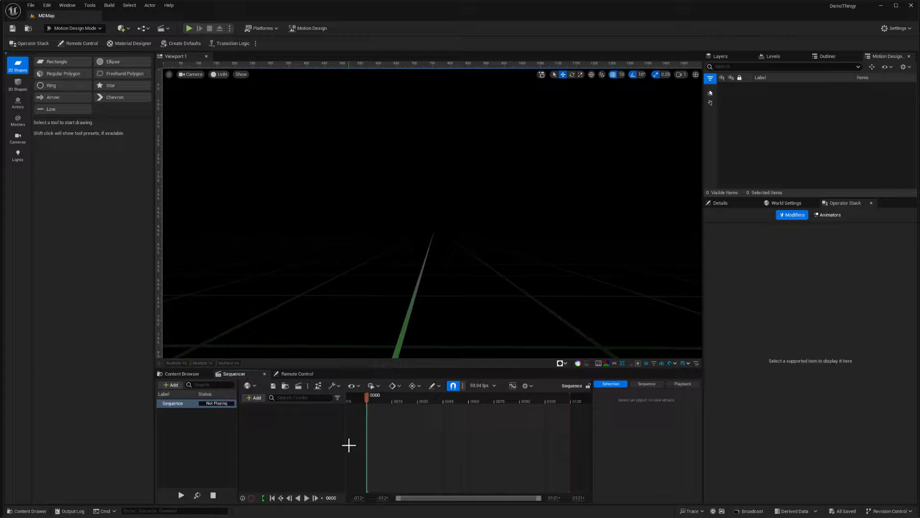
pyautogui.moveTo(270, 132)
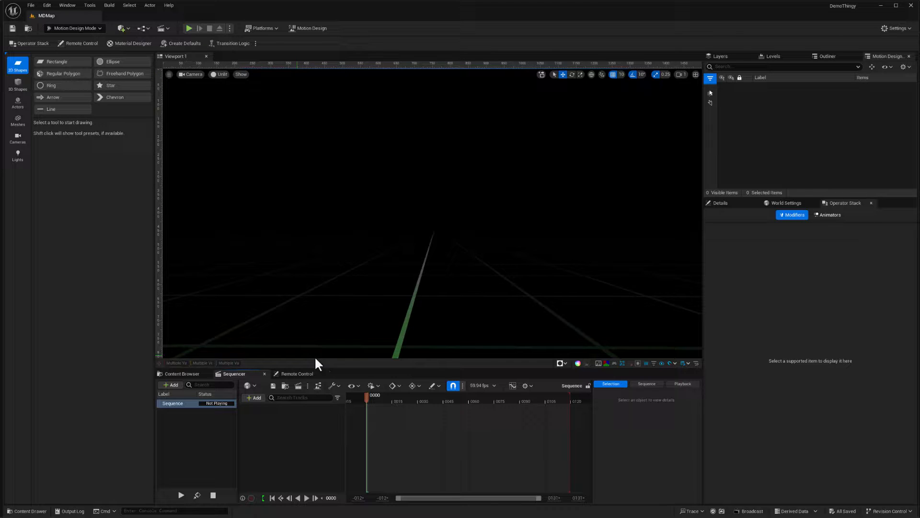
pyautogui.moveTo(310, 27)
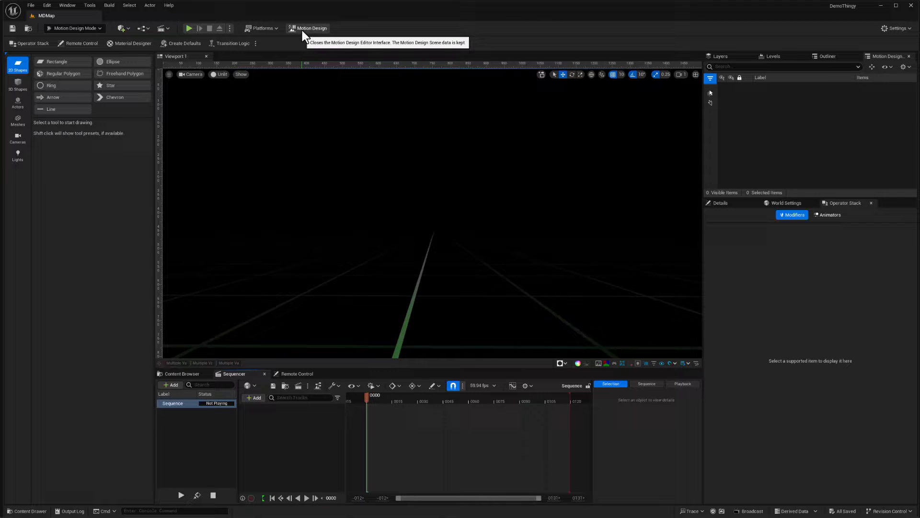
pyautogui.moveTo(317, 42)
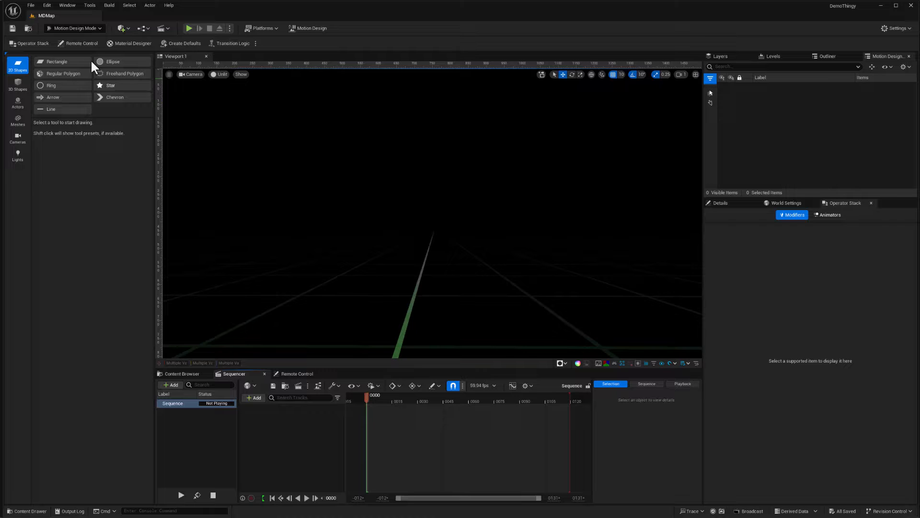
pyautogui.click(75, 27)
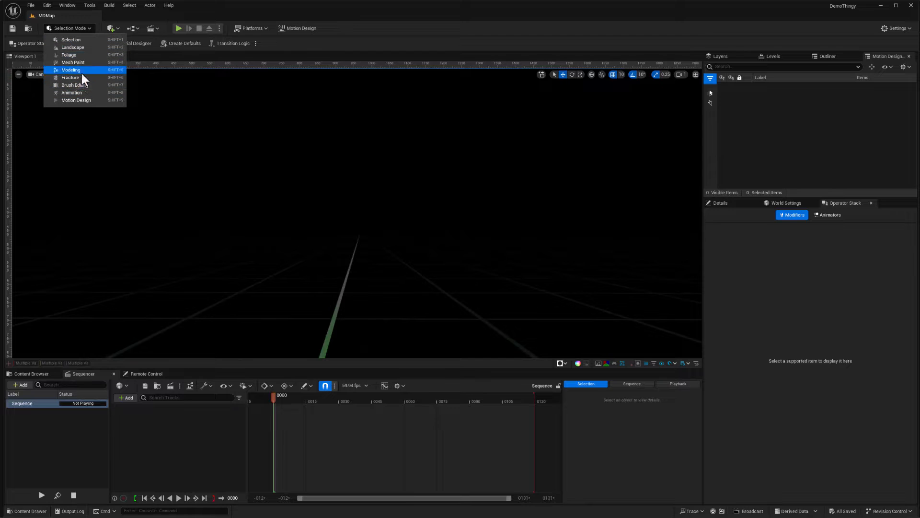
pyautogui.moveTo(81, 100)
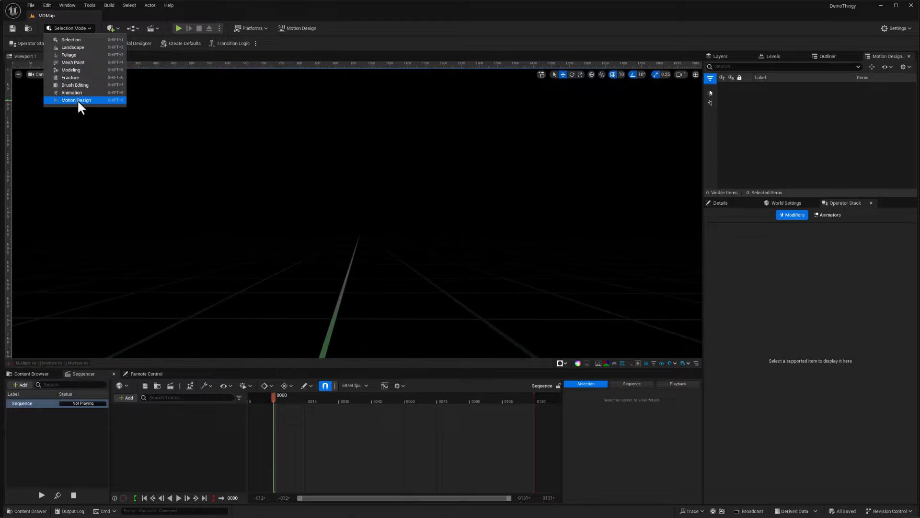
pyautogui.click(77, 99)
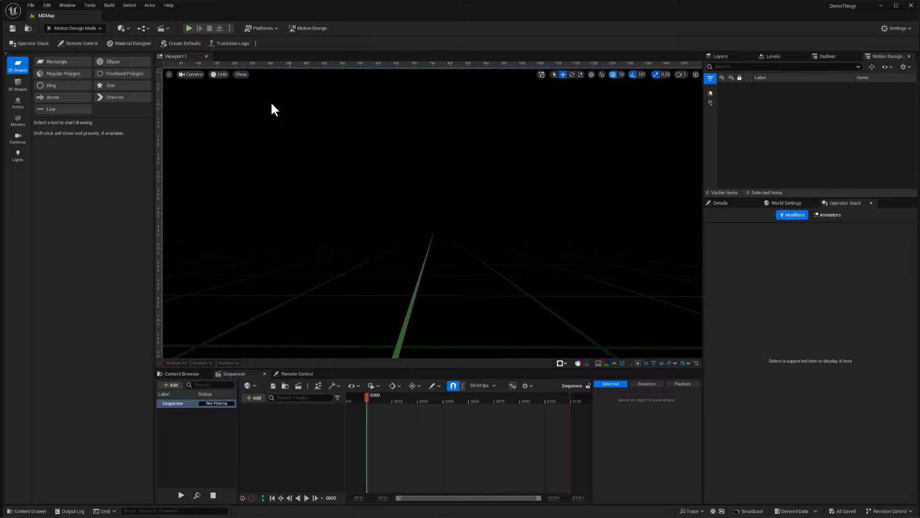
pyautogui.moveTo(336, 127)
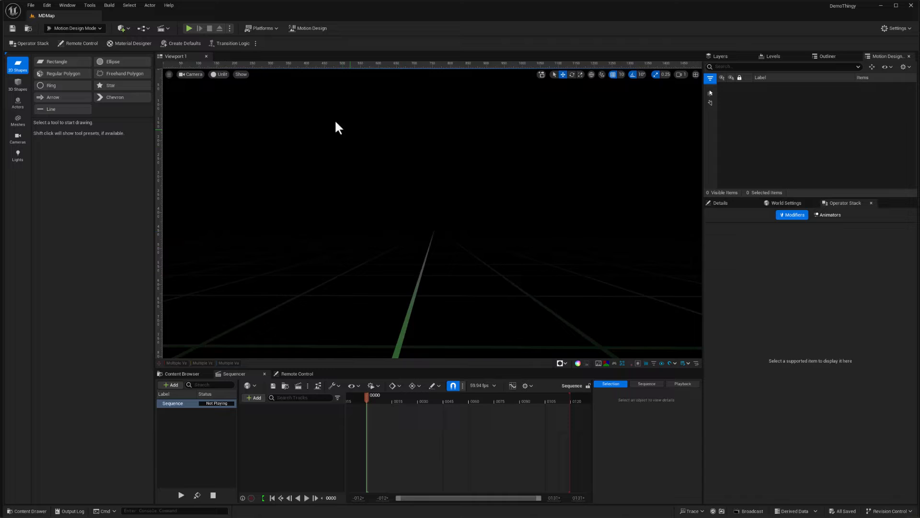
pyautogui.moveTo(334, 136)
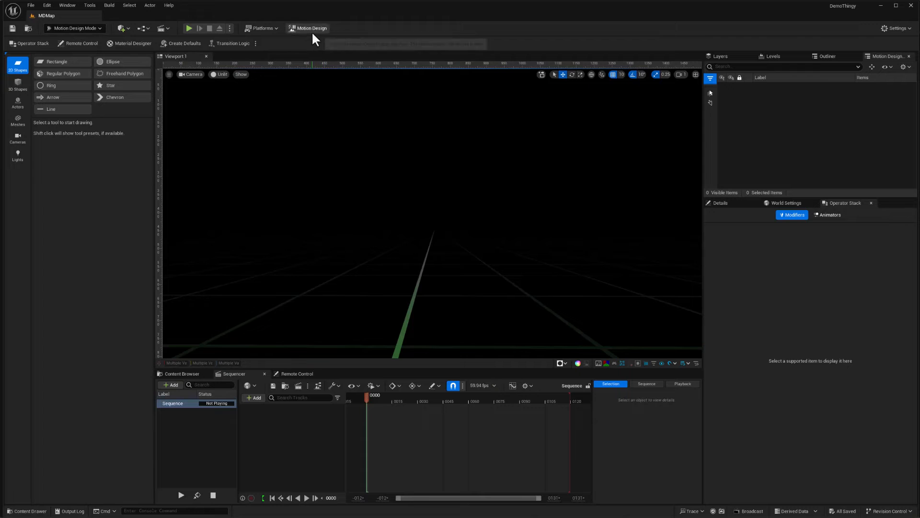
pyautogui.moveTo(311, 28)
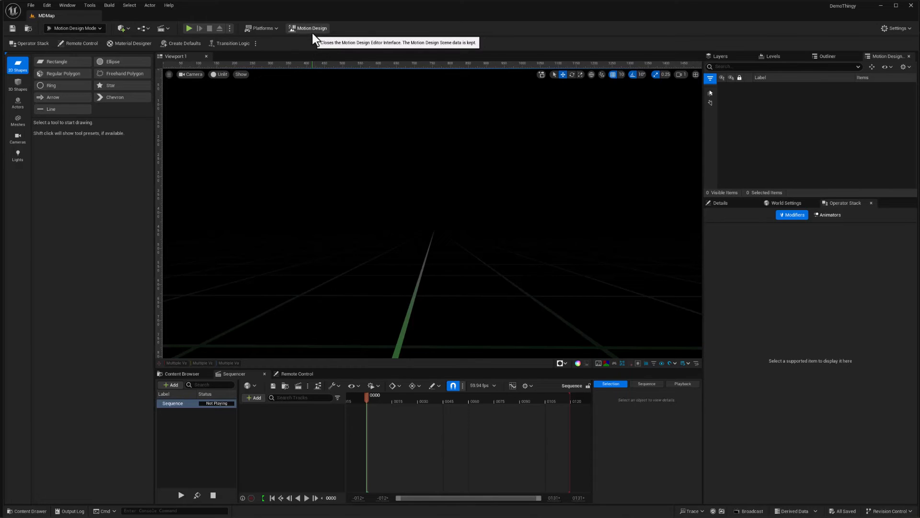
# Step: Bring up the Alt+Tab window switcher to move to another application
pyautogui.press('alt+tab')
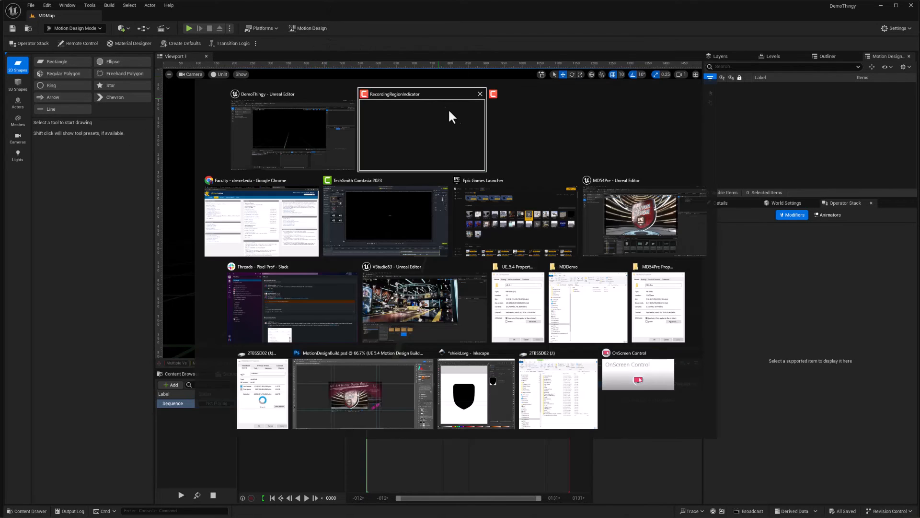